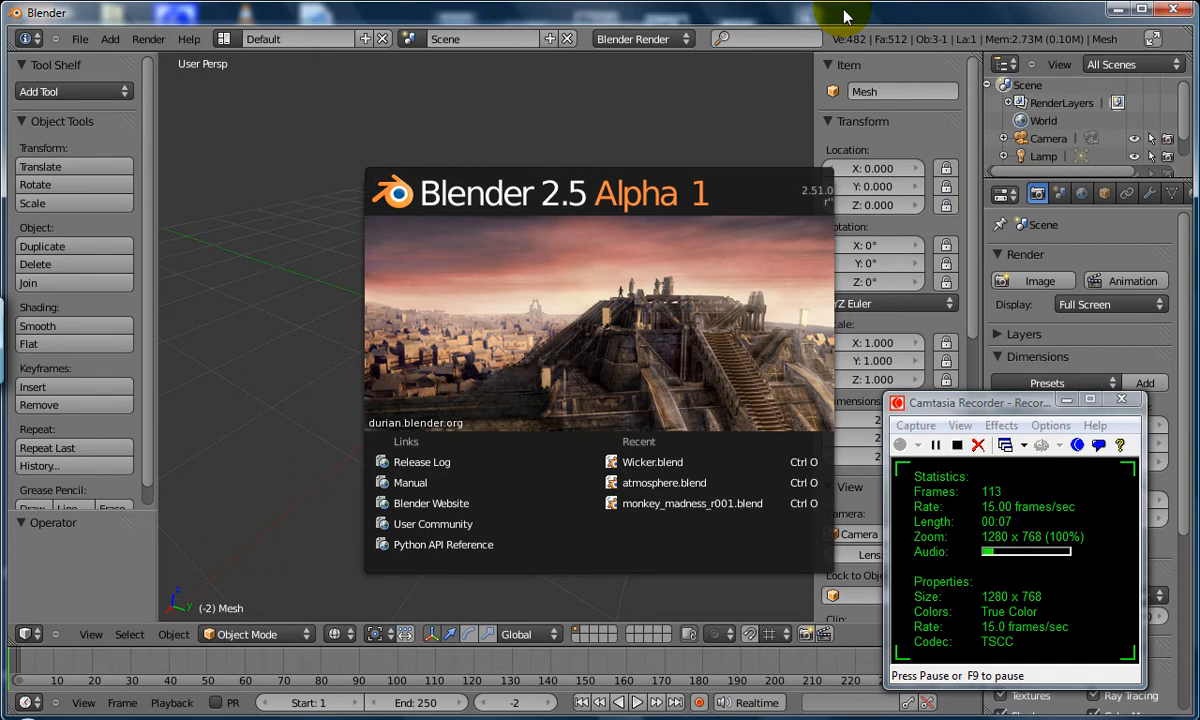
{"action": "mouse_move", "coordinate": [973, 330]}
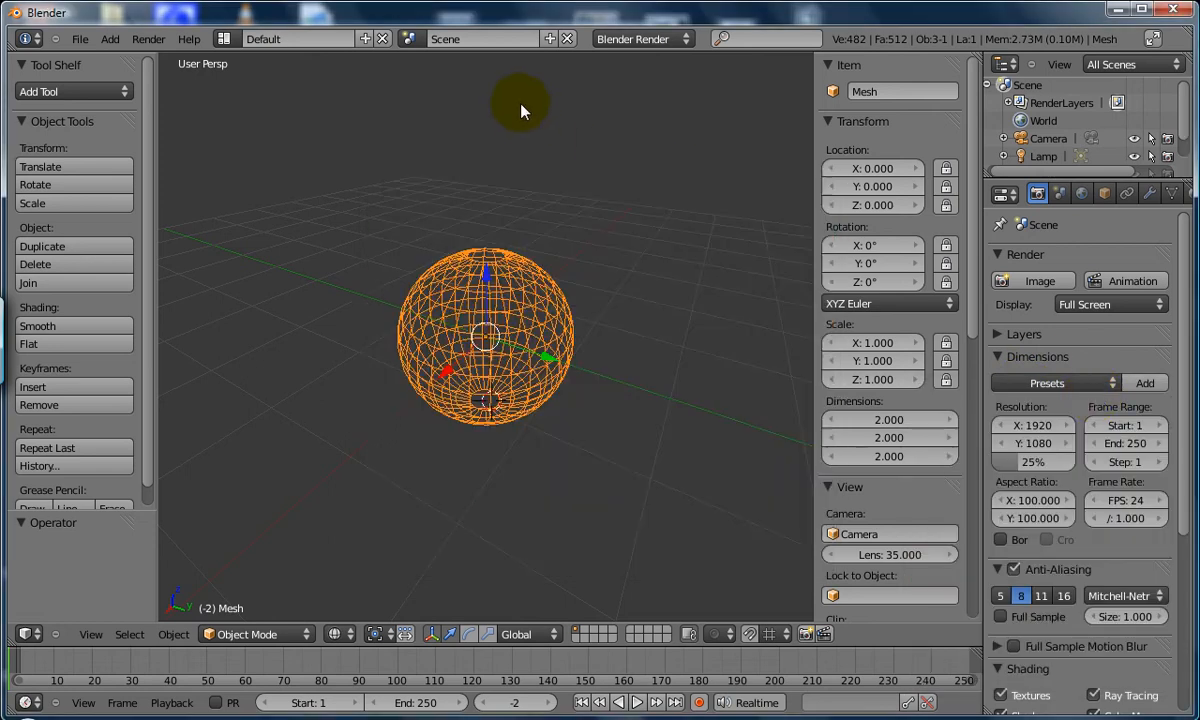
{"action": "mouse_move", "coordinate": [725, 137]}
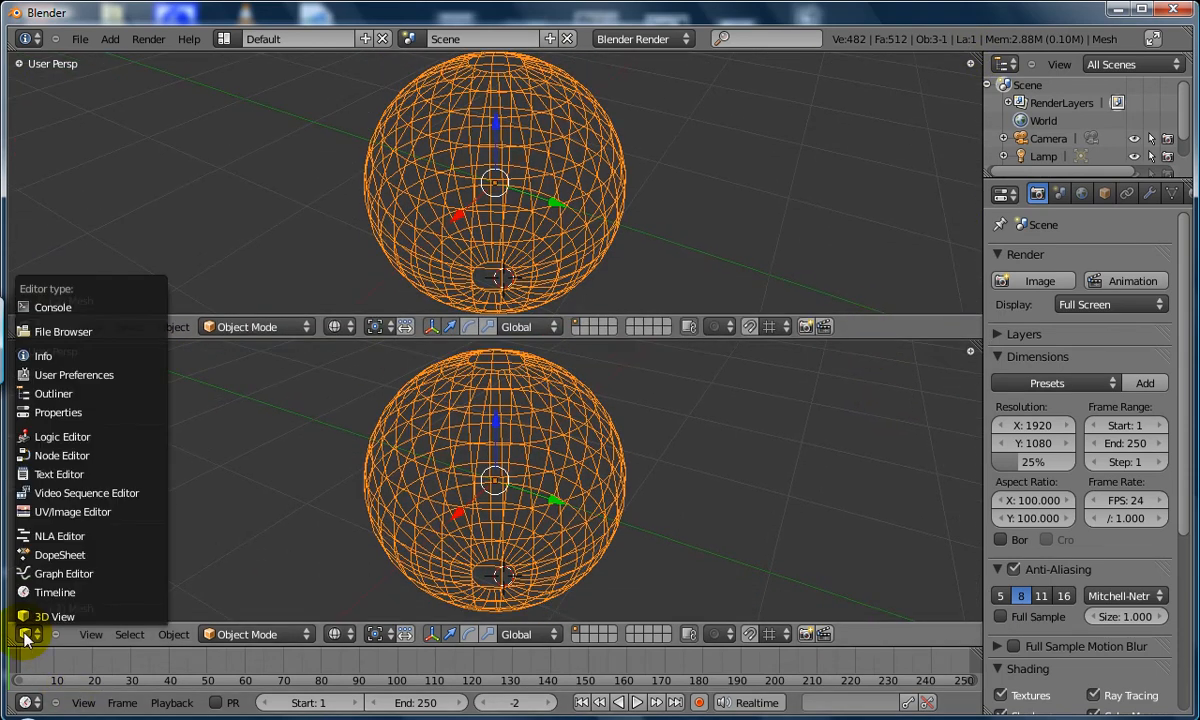
{"action": "mouse_move", "coordinate": [72, 519]}
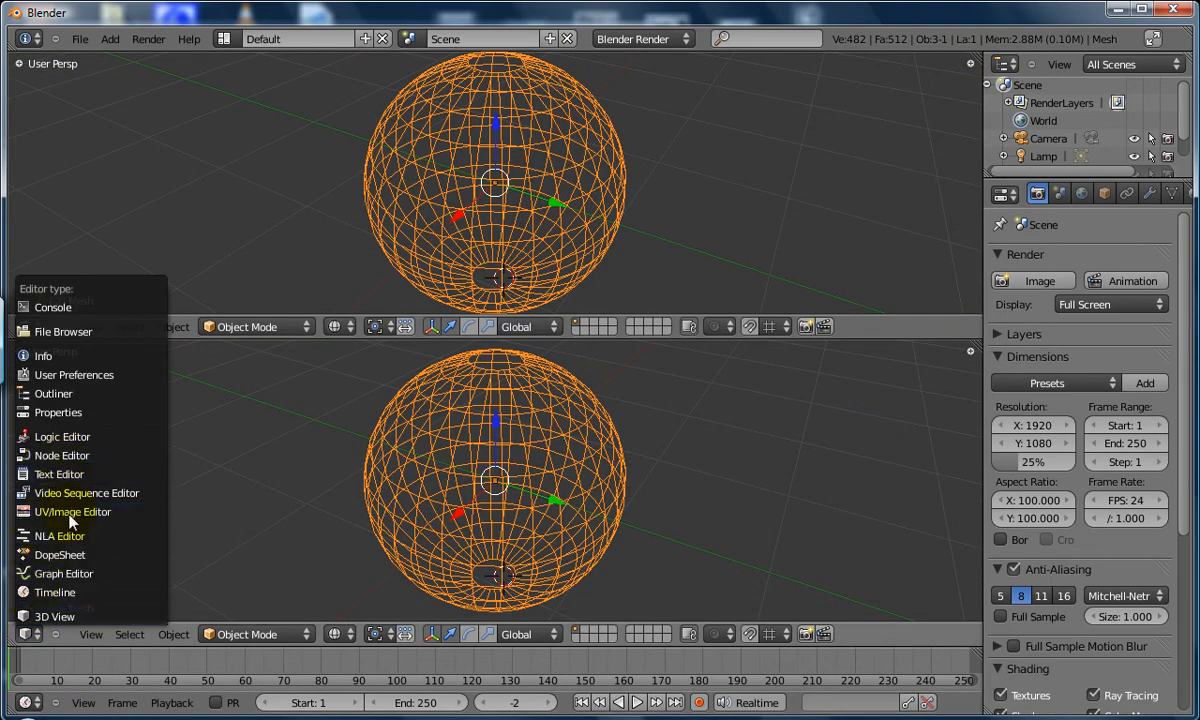
{"action": "mouse_move", "coordinate": [73, 374]}
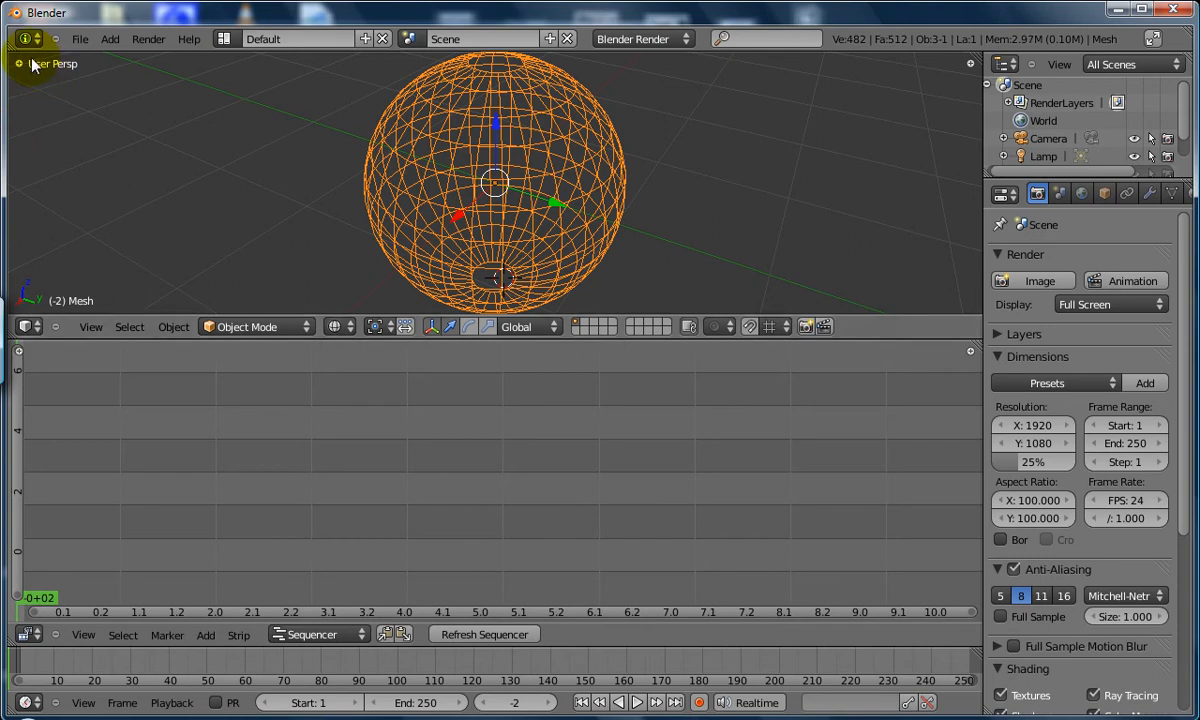
{"action": "mouse_move", "coordinate": [68, 390]}
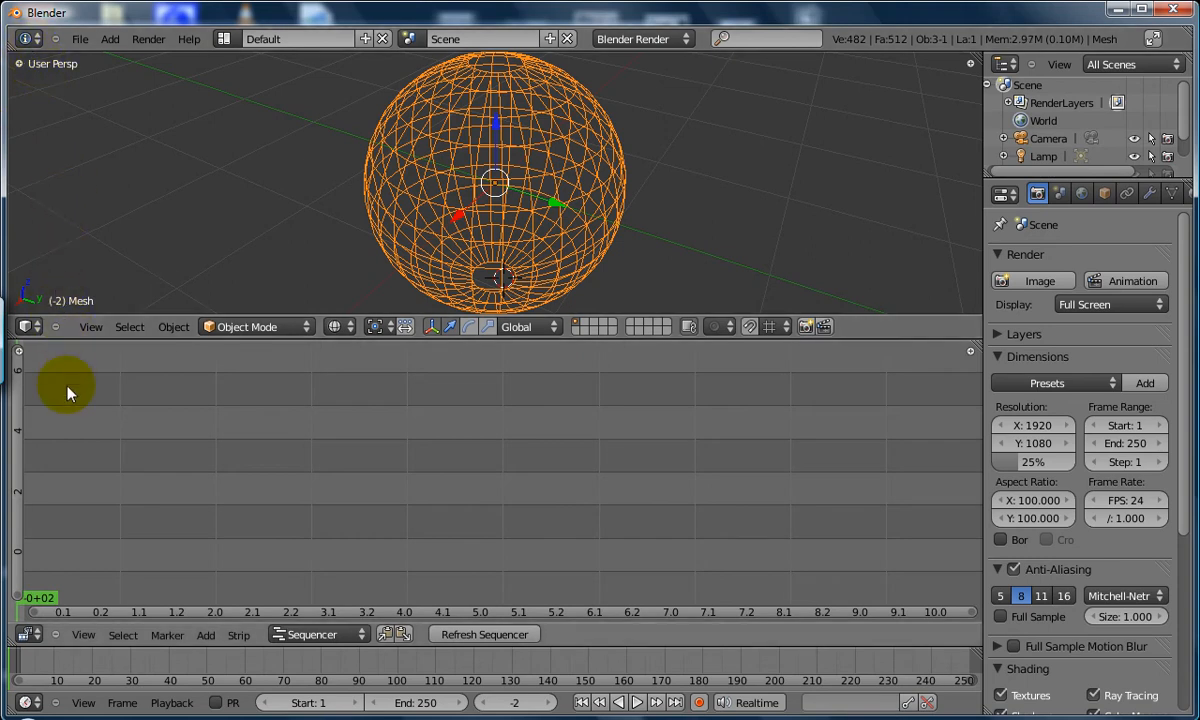
- Switch the upper area to the Video Sequence Editor and rearrange the lower sequencer's layout
{"action": "left_click", "coordinate": [28, 326]}
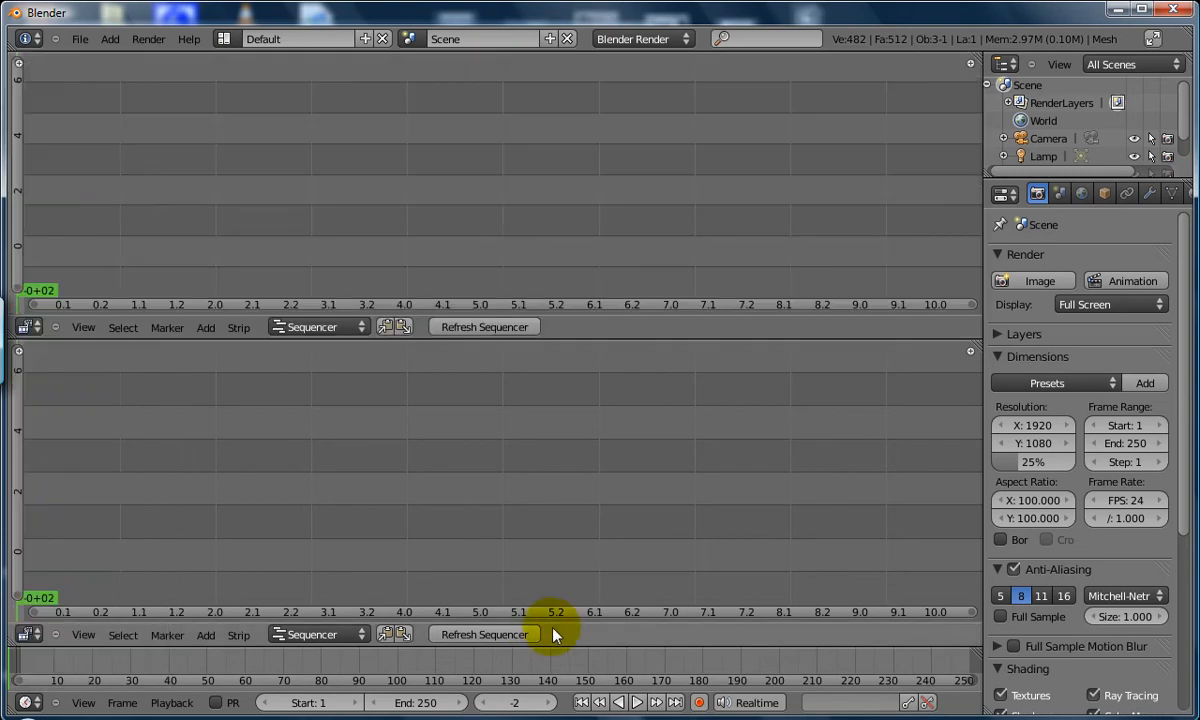
{"action": "right_click", "coordinate": [556, 634]}
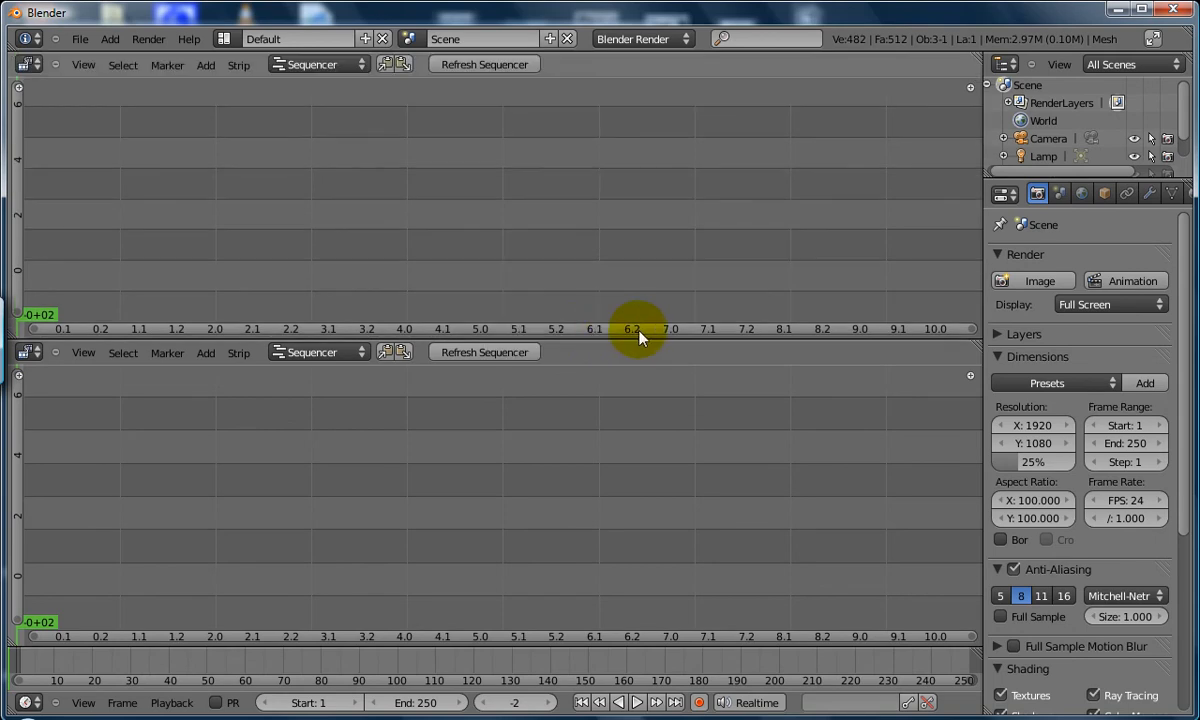
{"action": "mouse_move", "coordinate": [200, 362]}
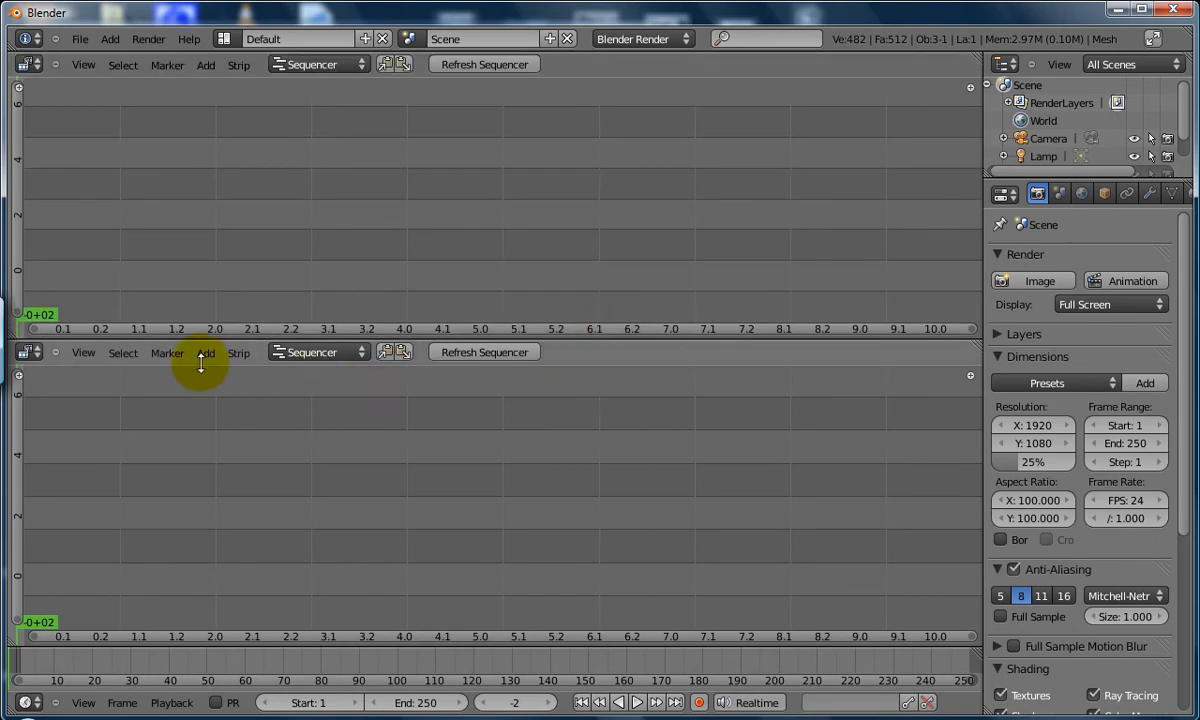
- Add a movie strip, browsing drive D to the roborig folder and selecting part2.avi
{"action": "left_click", "coordinate": [205, 352]}
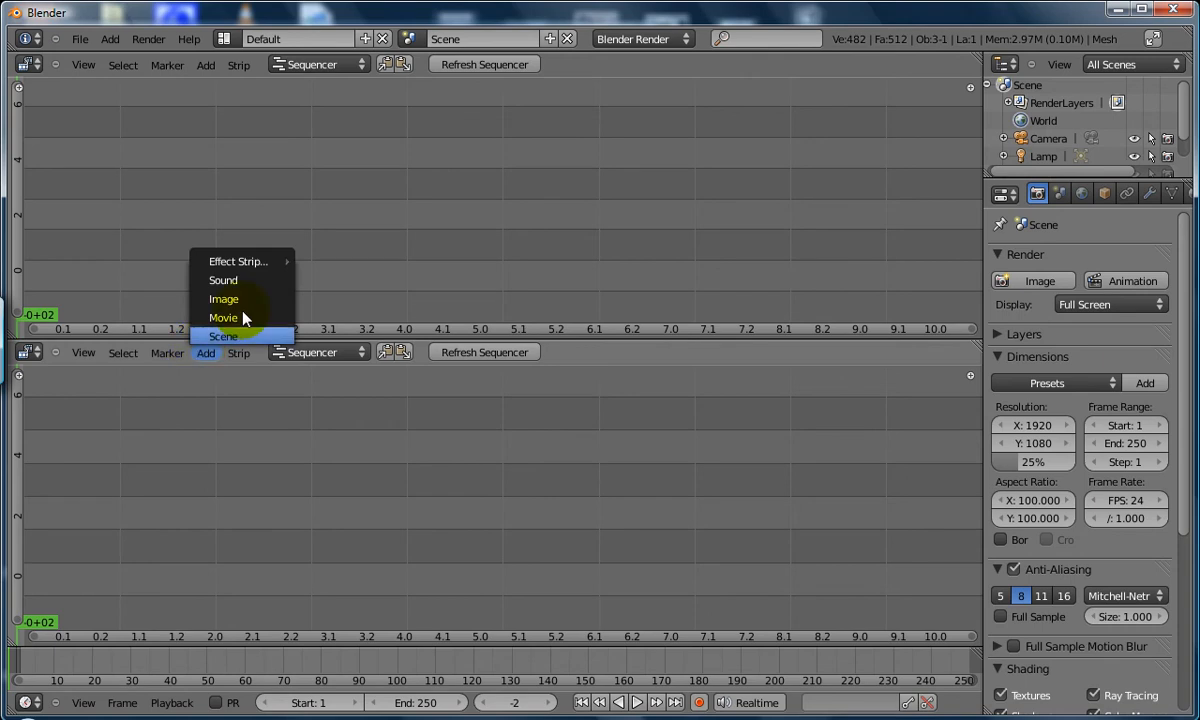
{"action": "mouse_move", "coordinate": [224, 317]}
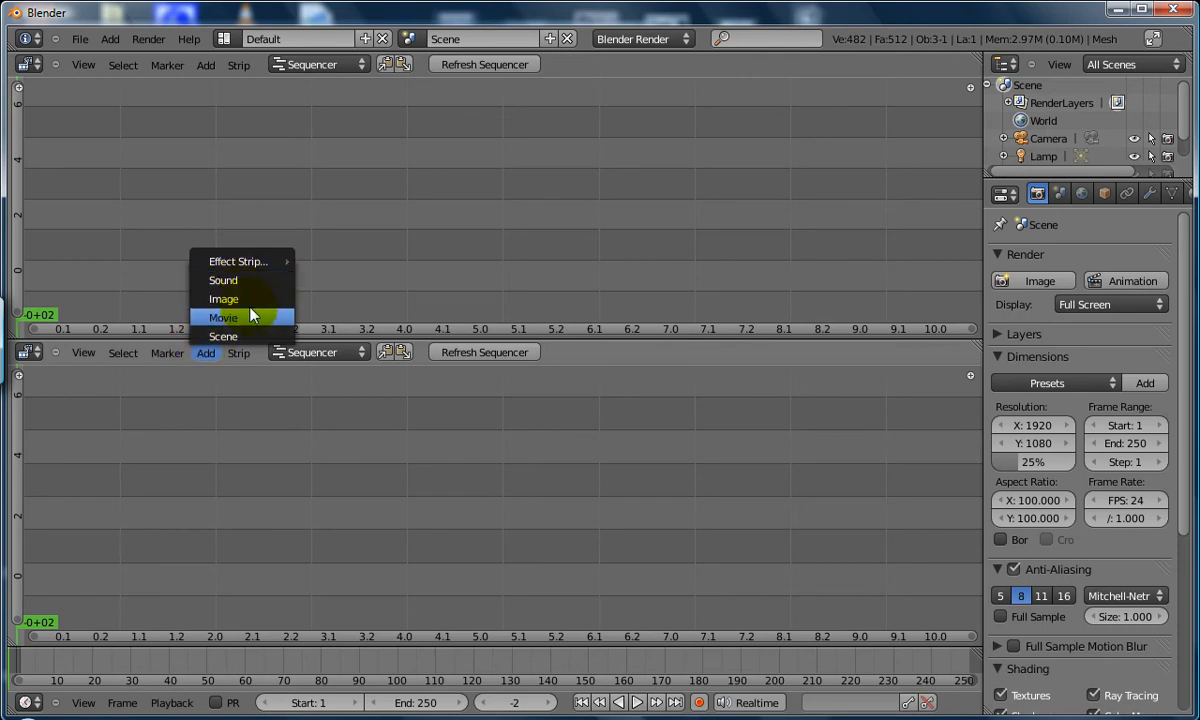
{"action": "left_click", "coordinate": [224, 317]}
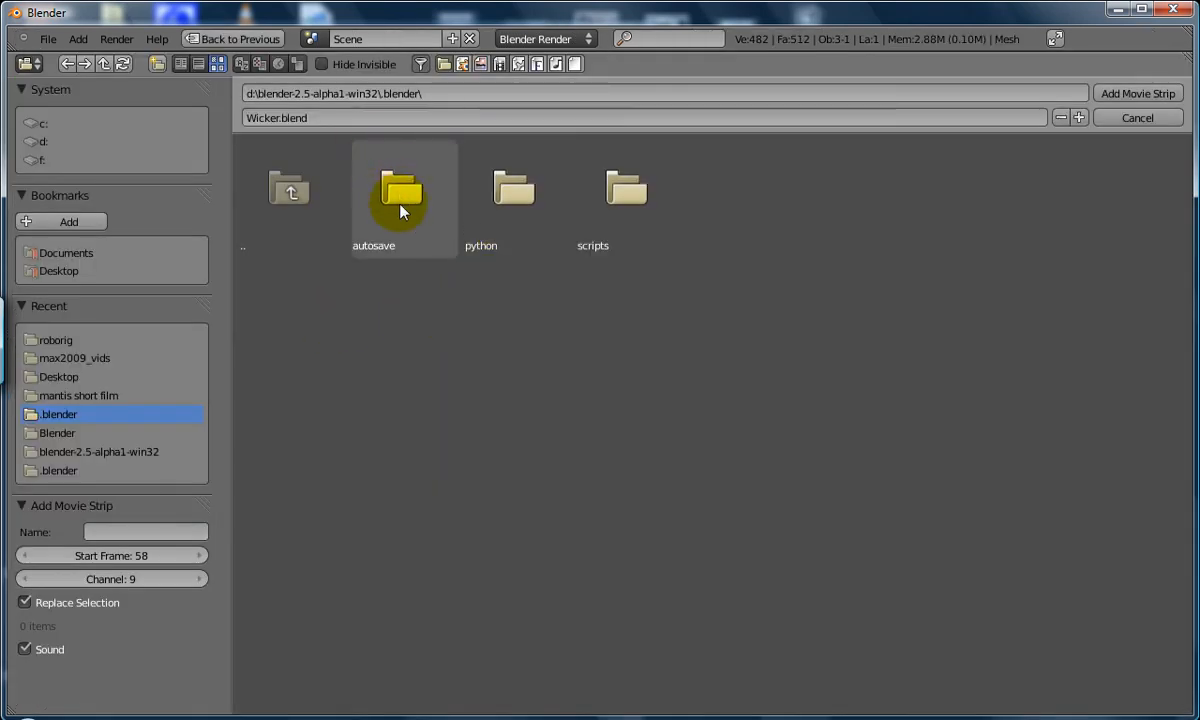
{"action": "left_click", "coordinate": [44, 141]}
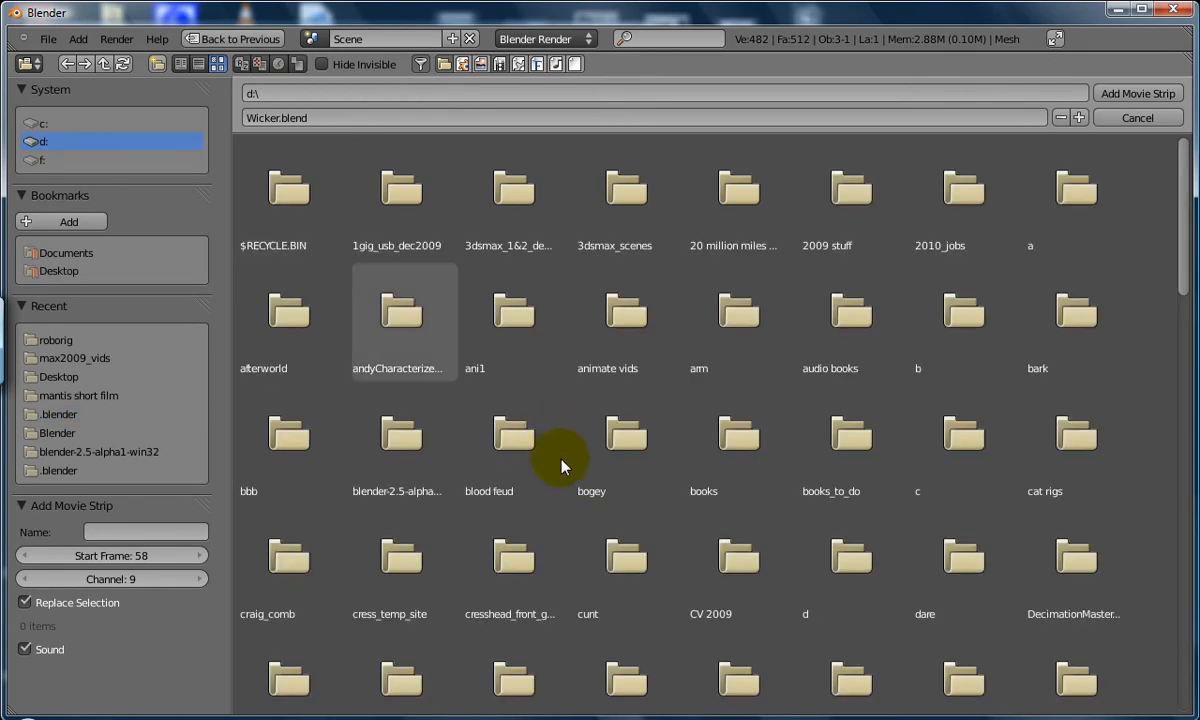
{"action": "scroll", "scroll_direction": "down", "scroll_amount": 3}
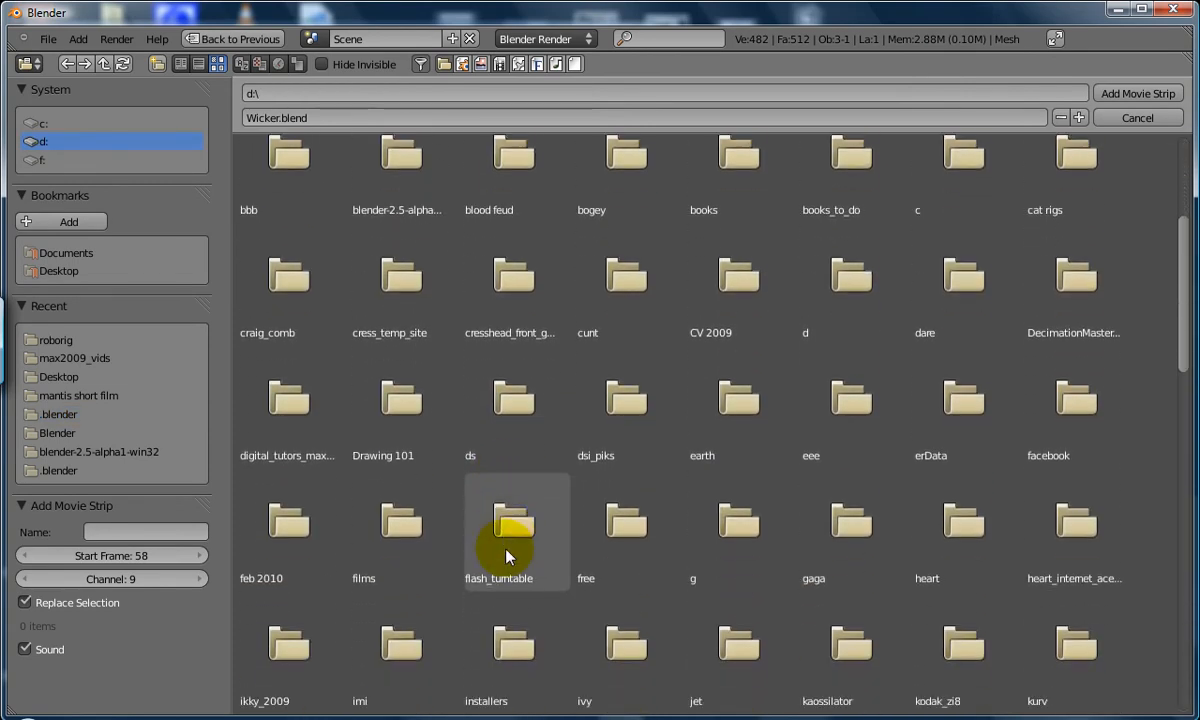
{"action": "scroll", "scroll_direction": "down", "scroll_amount": 3}
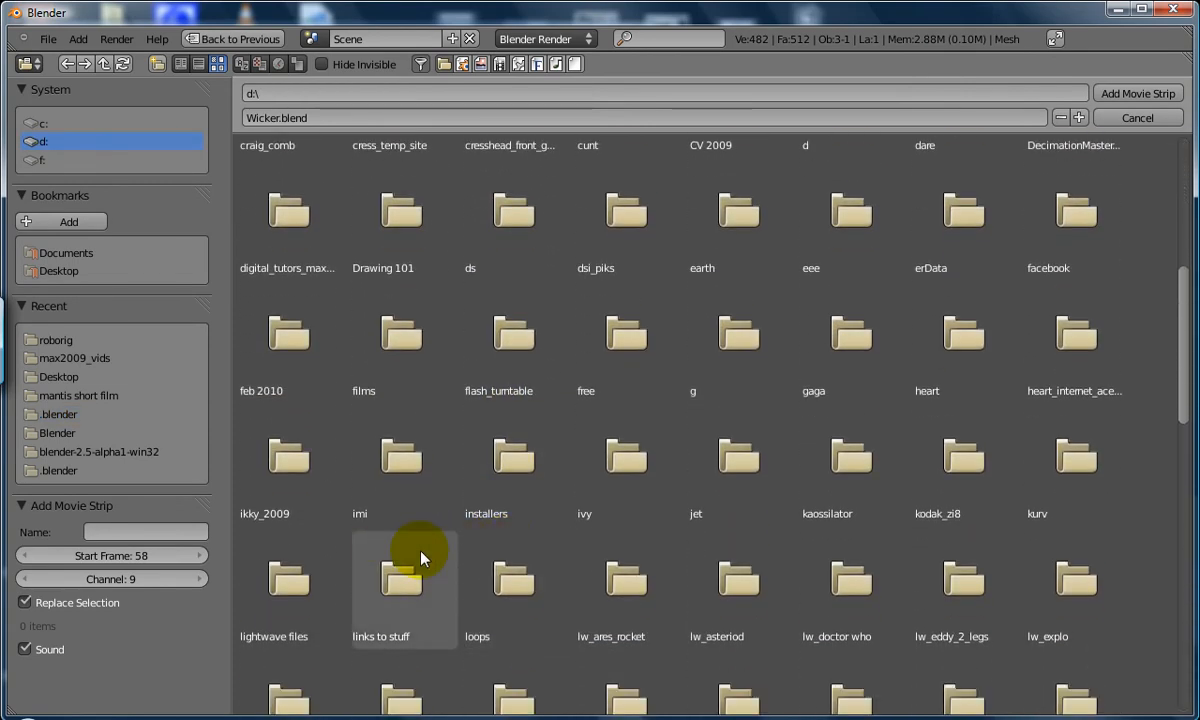
{"action": "scroll", "scroll_direction": "down", "scroll_amount": 3}
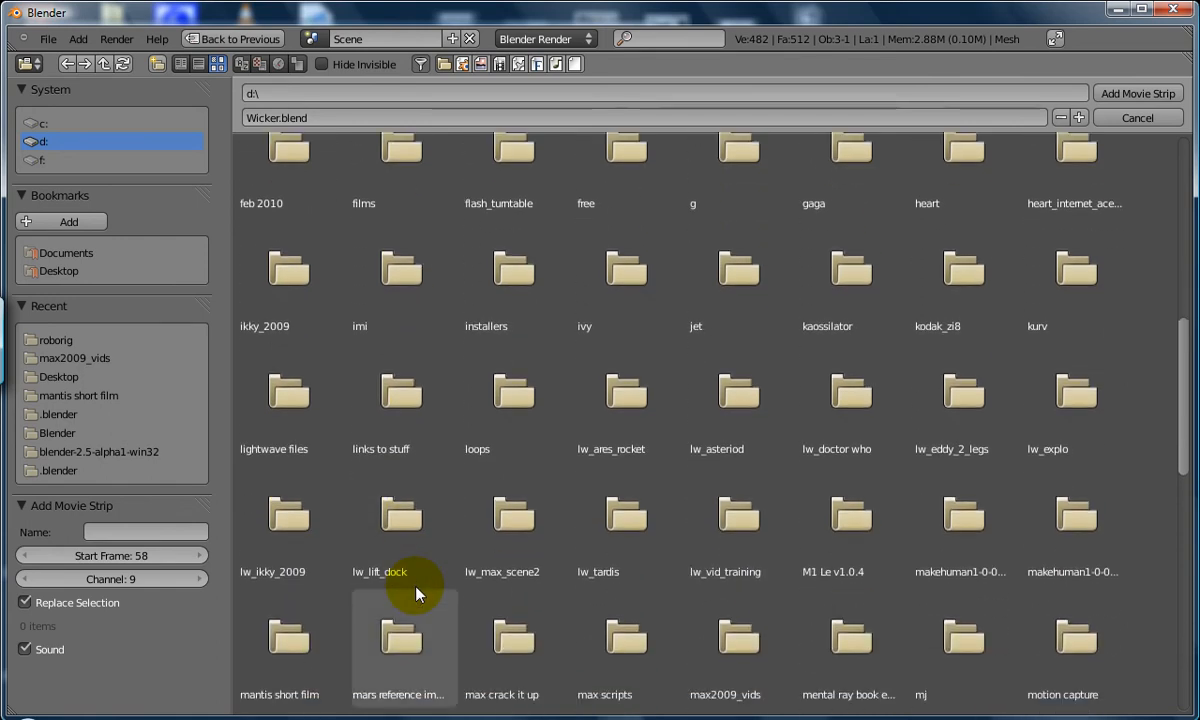
{"action": "scroll", "scroll_direction": "down", "scroll_amount": 3}
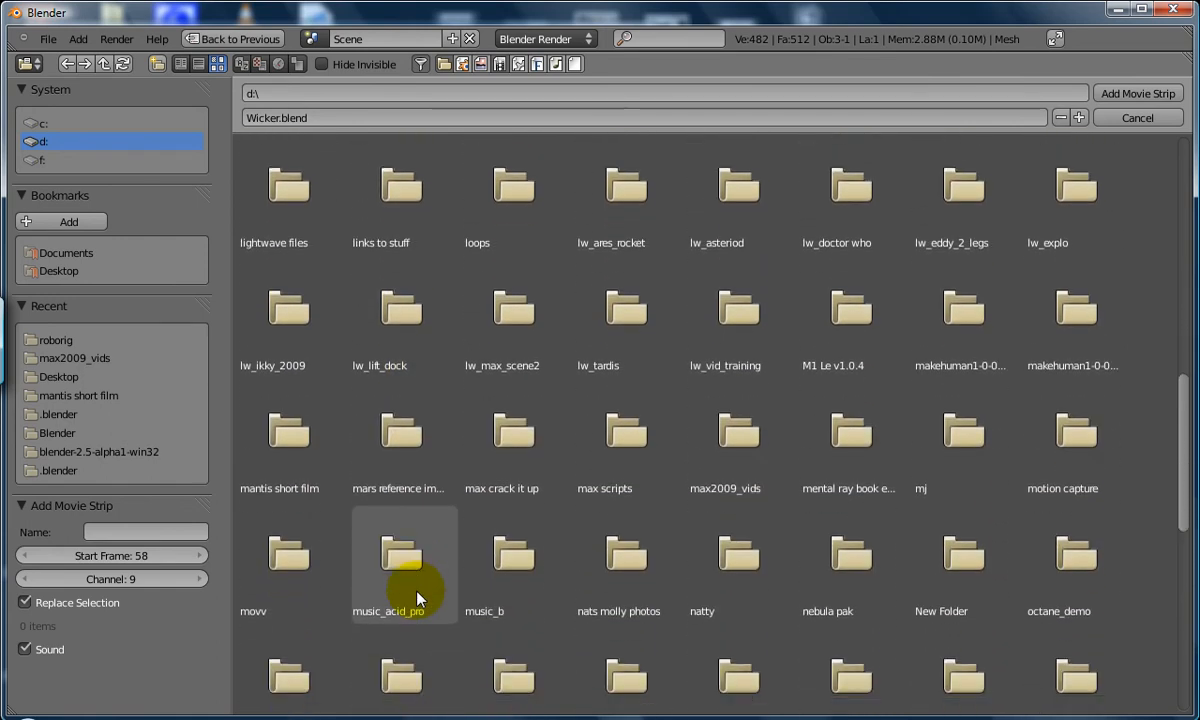
{"action": "scroll", "scroll_direction": "down", "scroll_amount": 3}
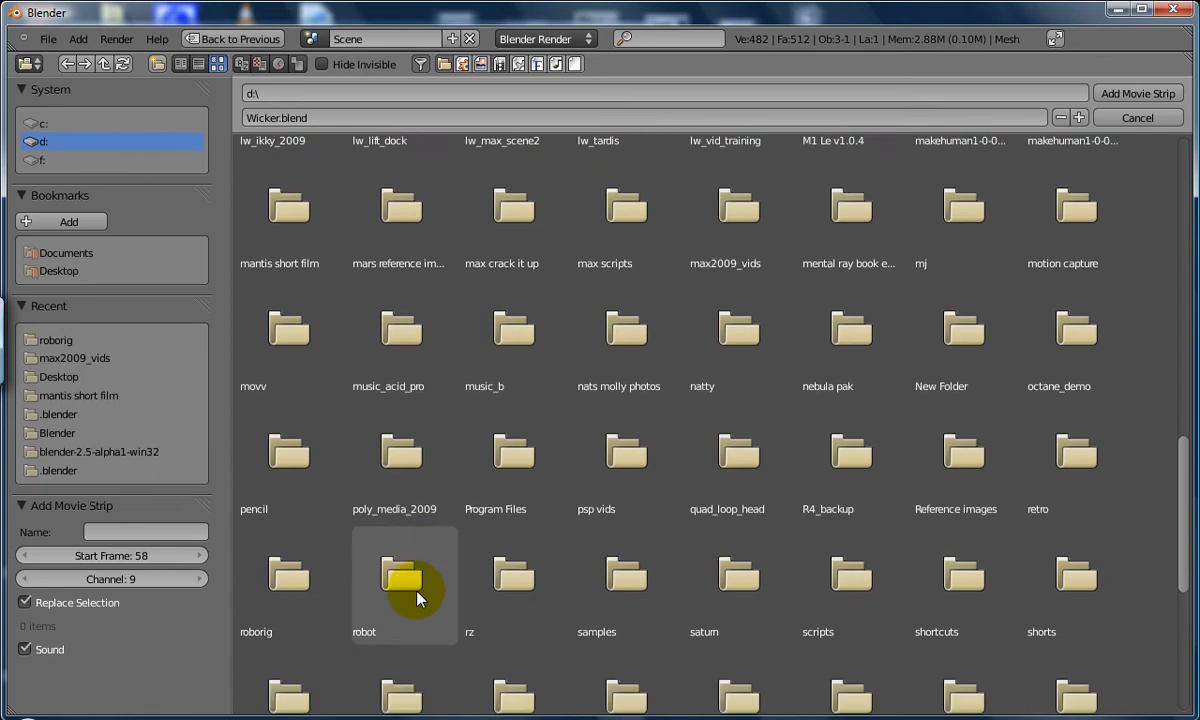
{"action": "scroll", "scroll_direction": "down", "scroll_amount": 3}
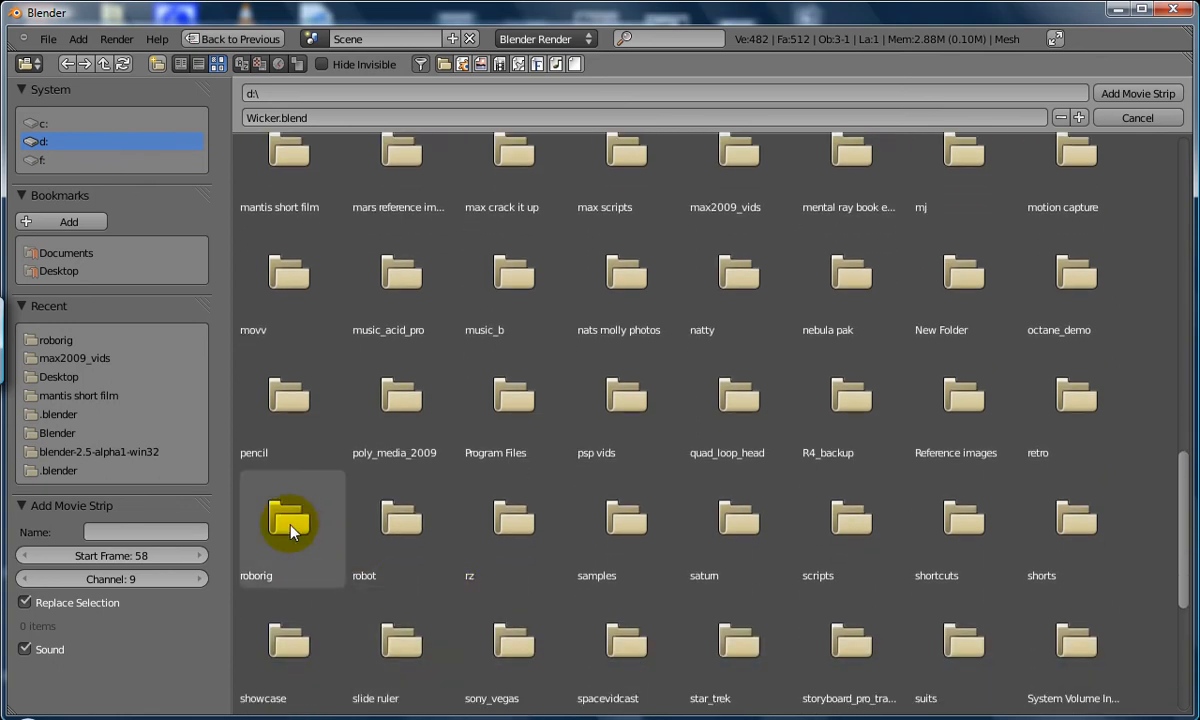
{"action": "double_click", "coordinate": [289, 515]}
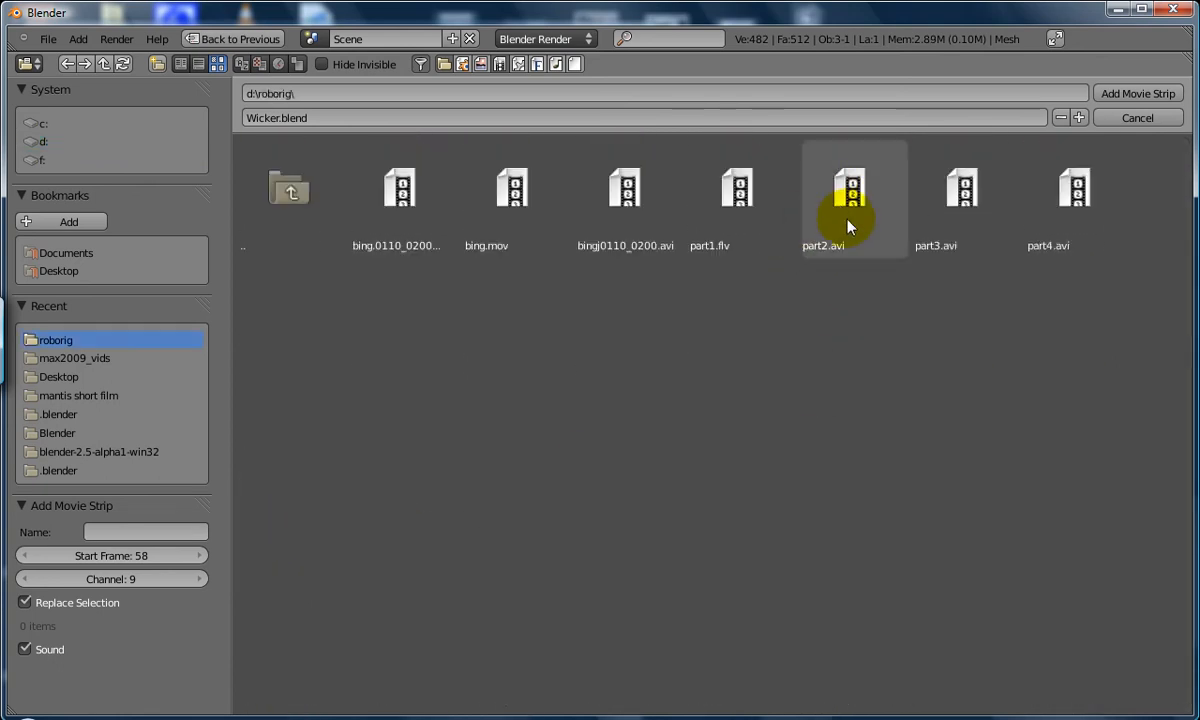
{"action": "left_click", "coordinate": [852, 190]}
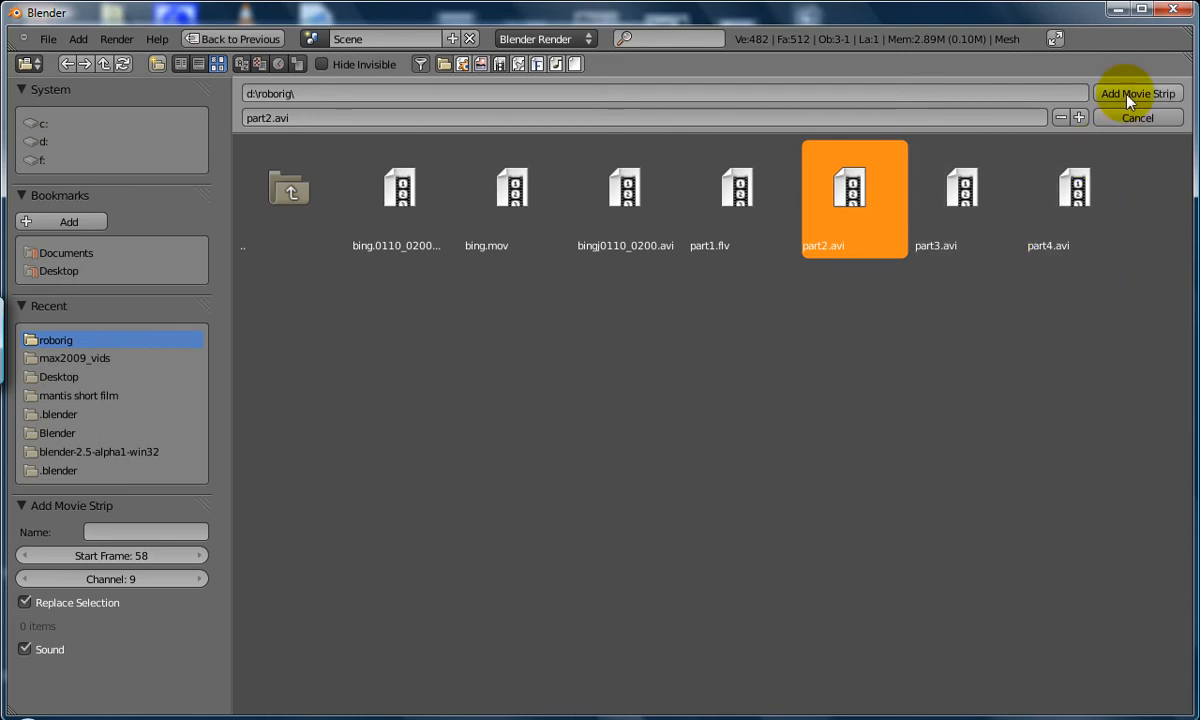
- Add part2.avi to the sequencer and set the scene frame range to 100–200
{"action": "left_click", "coordinate": [1137, 93]}
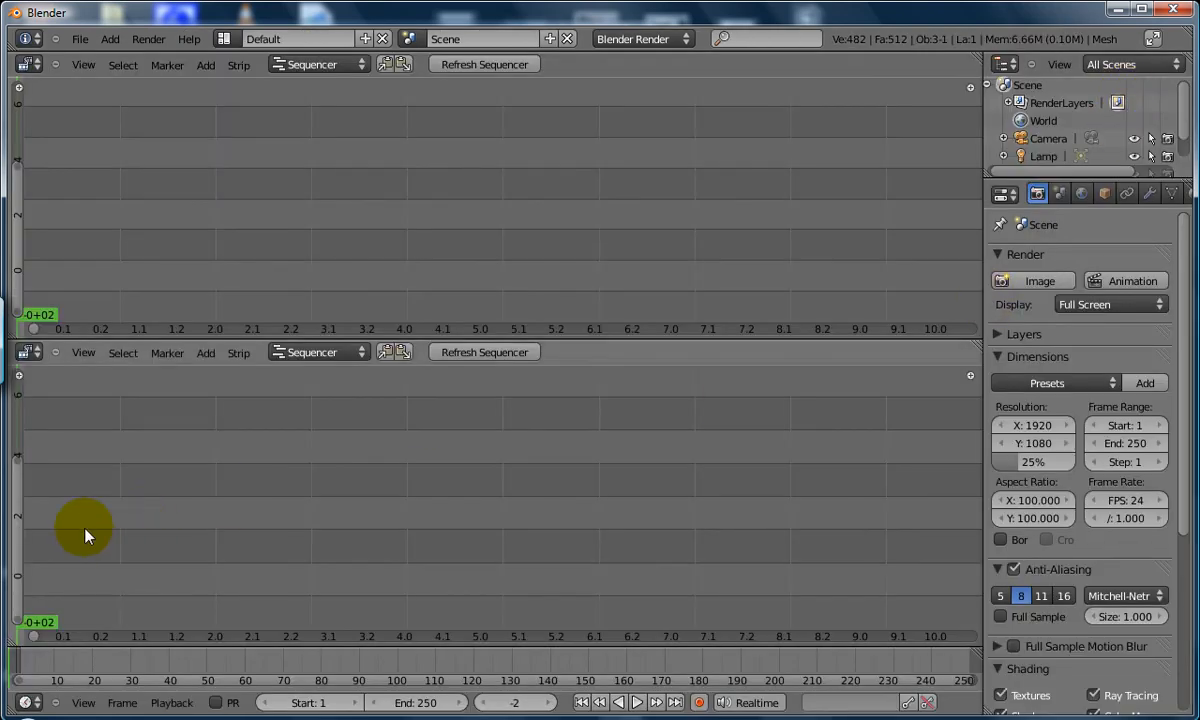
{"action": "left_click", "coordinate": [94, 525]}
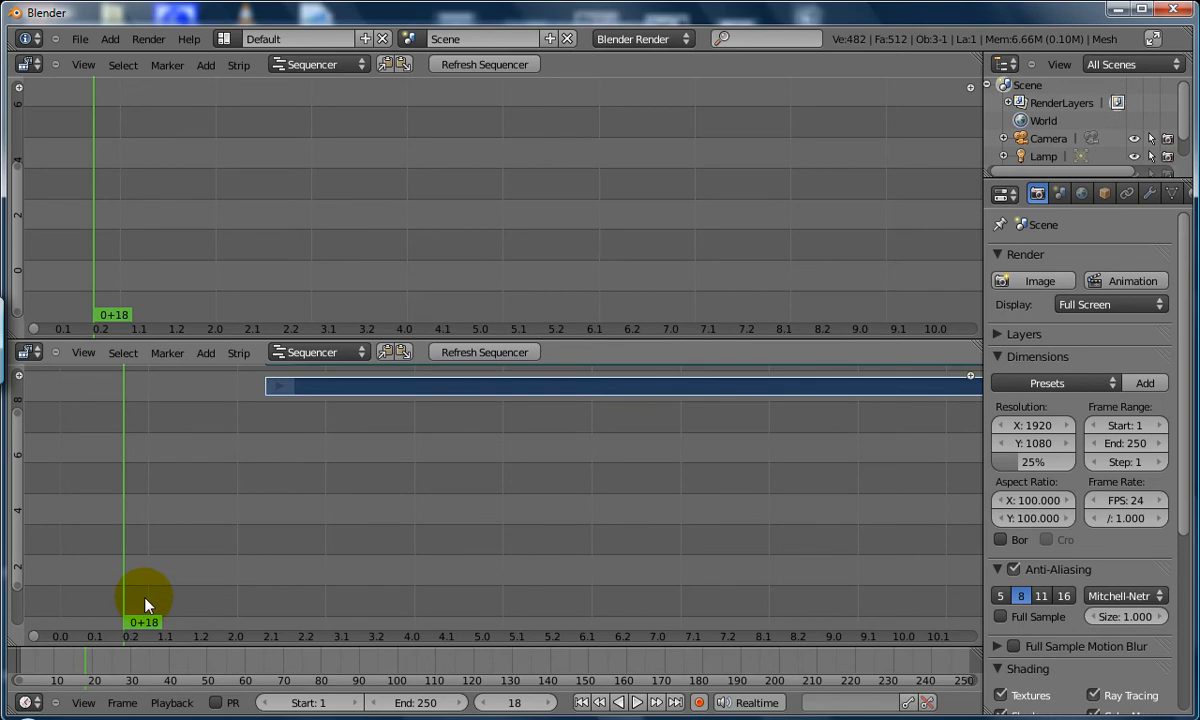
{"action": "mouse_move", "coordinate": [85, 710]}
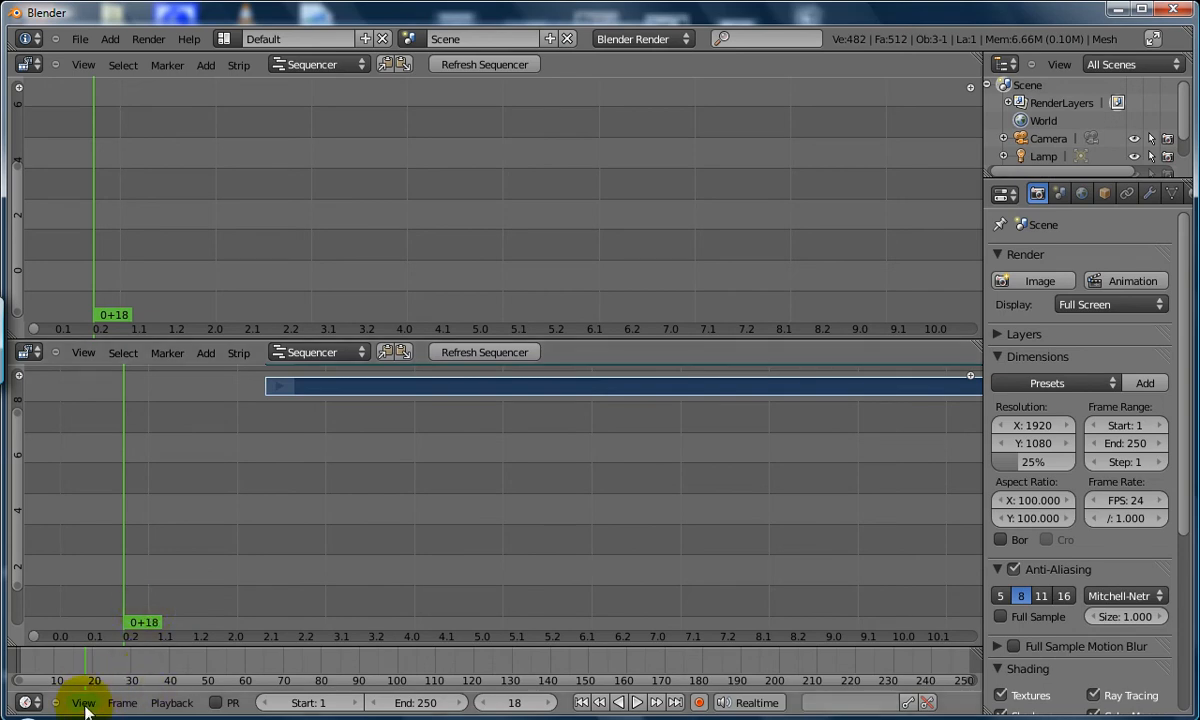
{"action": "left_click", "coordinate": [84, 702]}
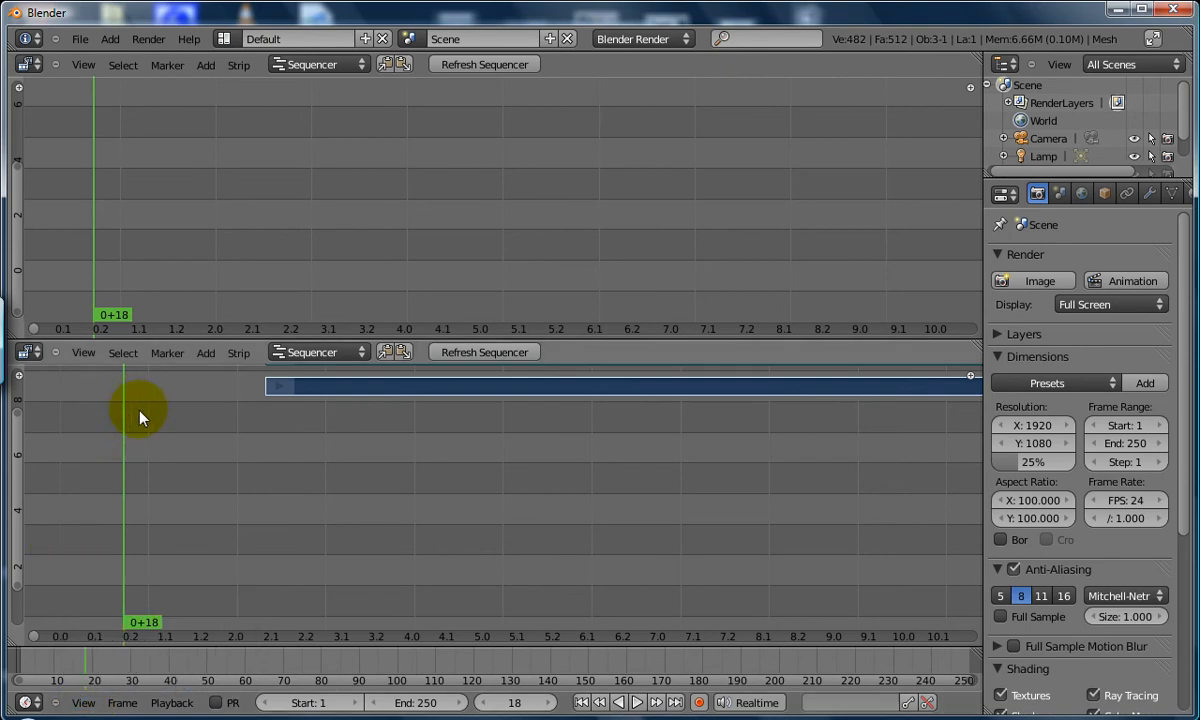
{"action": "left_click", "coordinate": [83, 352]}
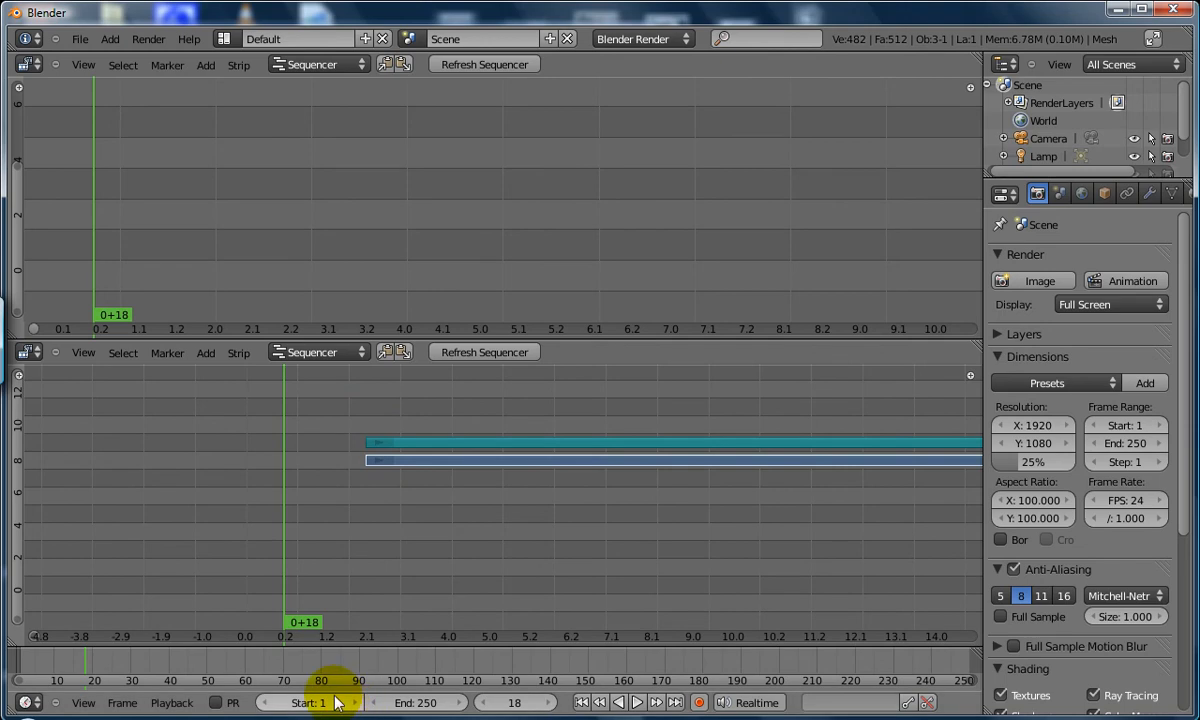
{"action": "mouse_move", "coordinate": [360, 527]}
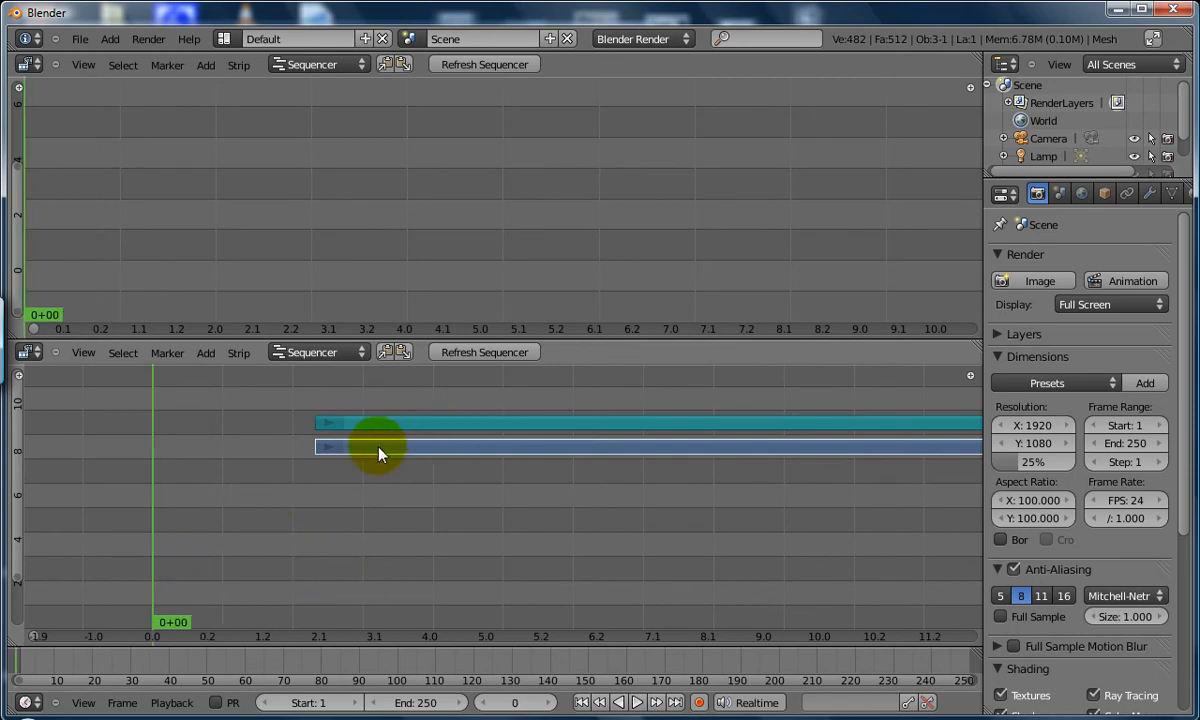
- Slide the blue strip earlier toward the start, then shift the teal strip earlier
{"action": "left_click", "coordinate": [370, 450]}
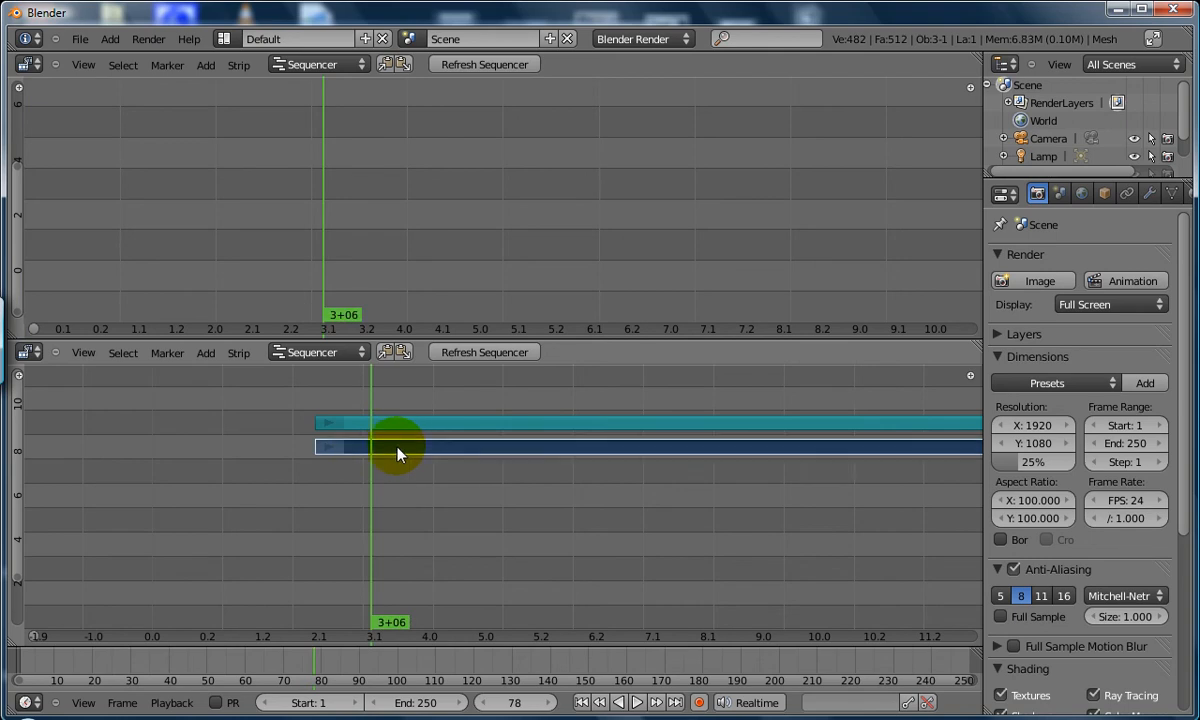
{"action": "left_click_drag", "start_coordinate": [398, 453], "coordinate": [275, 451]}
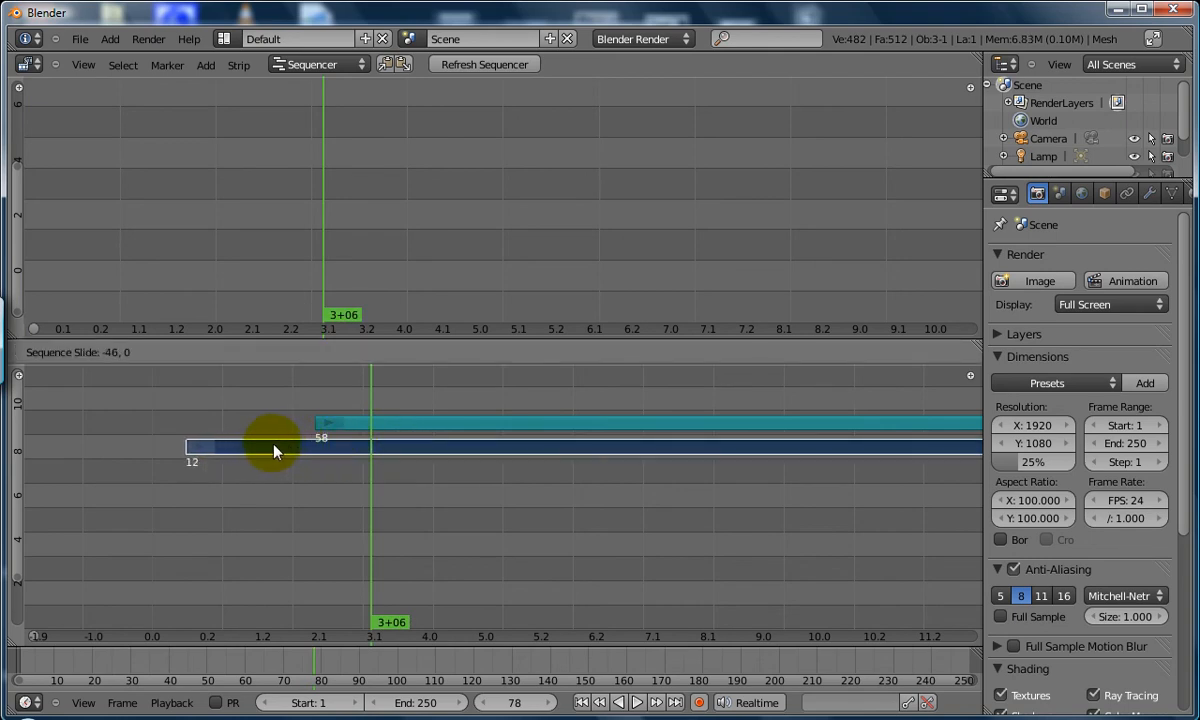
{"action": "left_click_drag", "start_coordinate": [275, 450], "coordinate": [245, 450]}
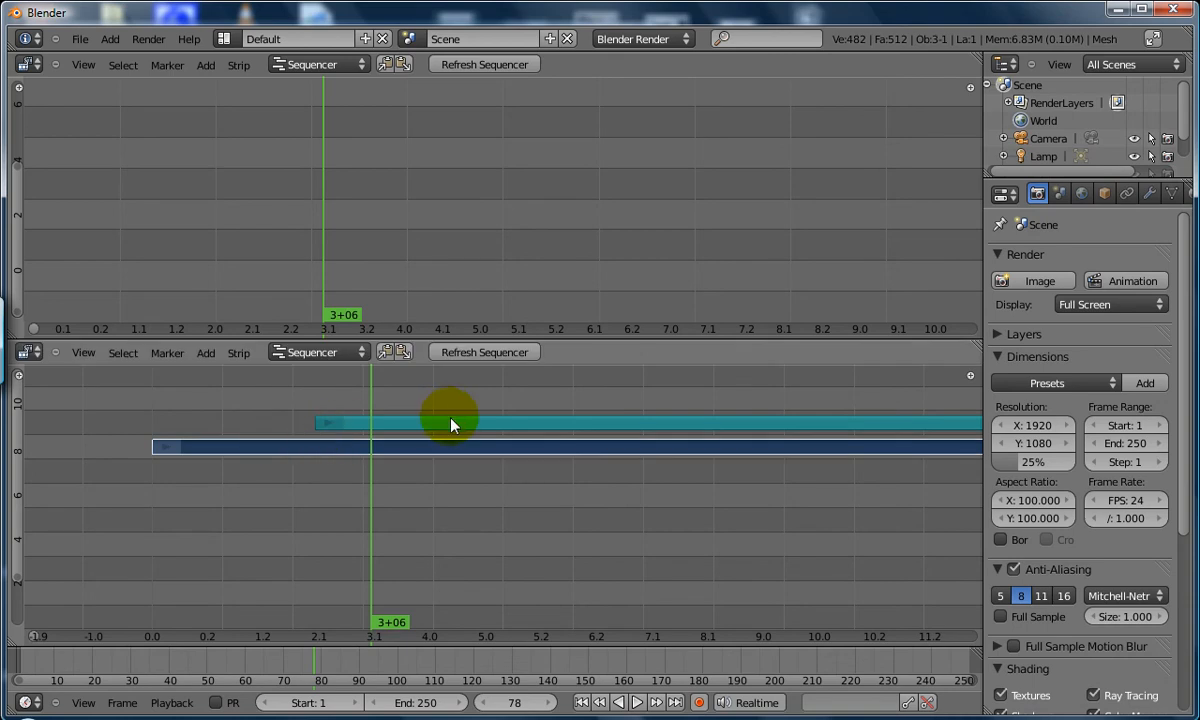
{"action": "left_click_drag", "start_coordinate": [450, 423], "coordinate": [290, 420]}
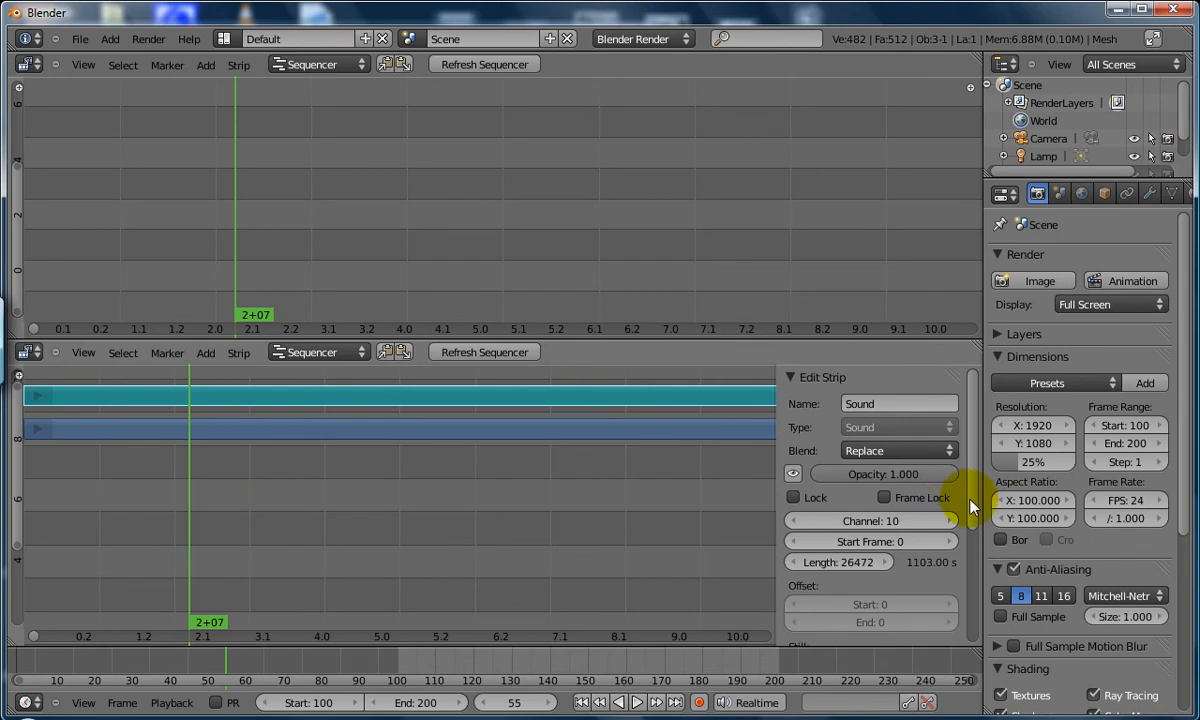
- Scroll through the sound strip's sidebar panels to review its audio settings
{"action": "scroll", "scroll_direction": "down", "scroll_amount": 3}
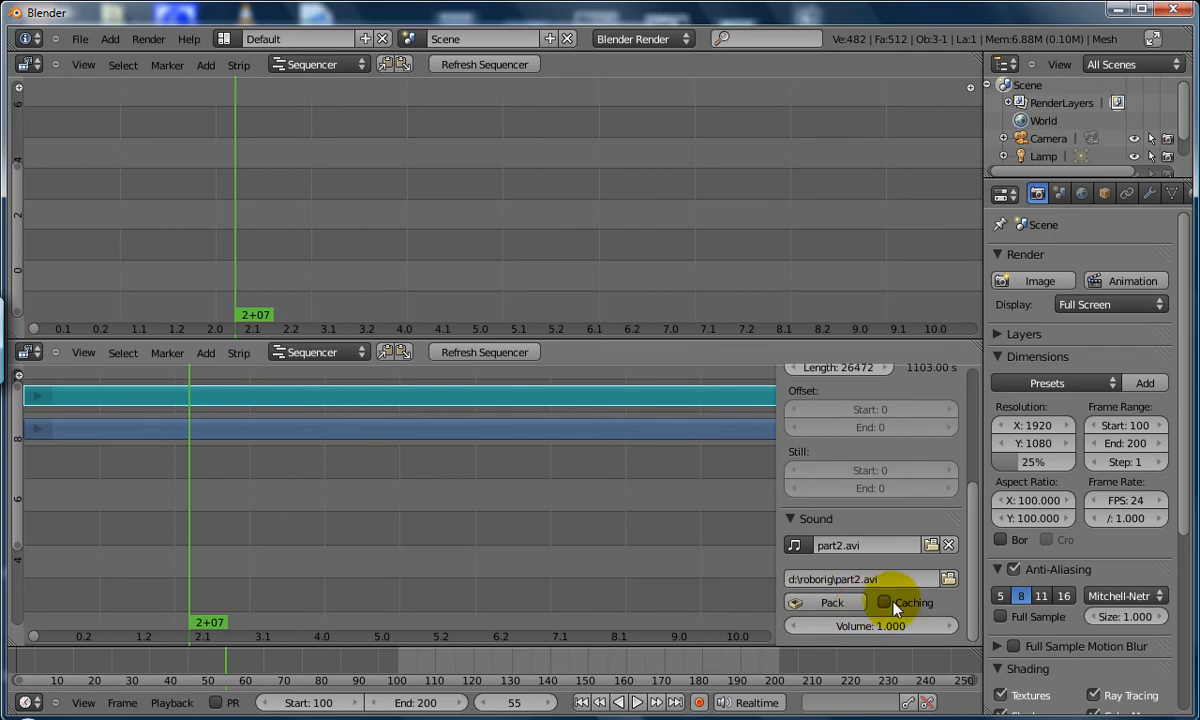
{"action": "mouse_move", "coordinate": [885, 602]}
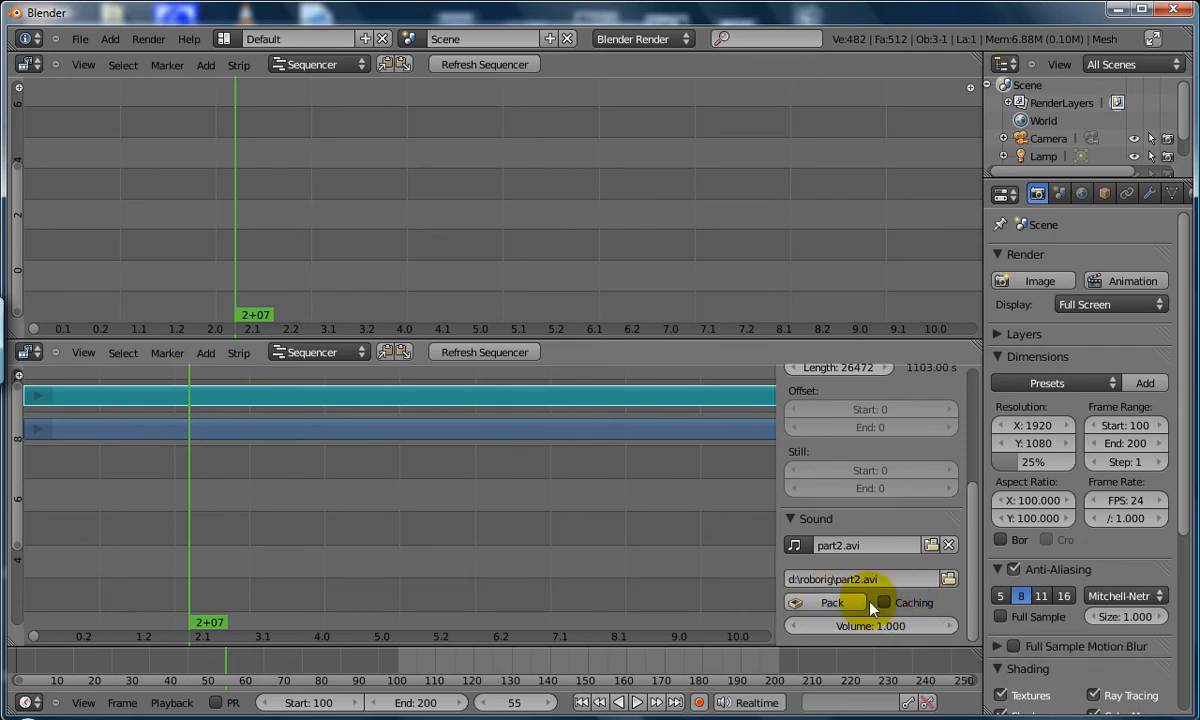
{"action": "mouse_move", "coordinate": [900, 602]}
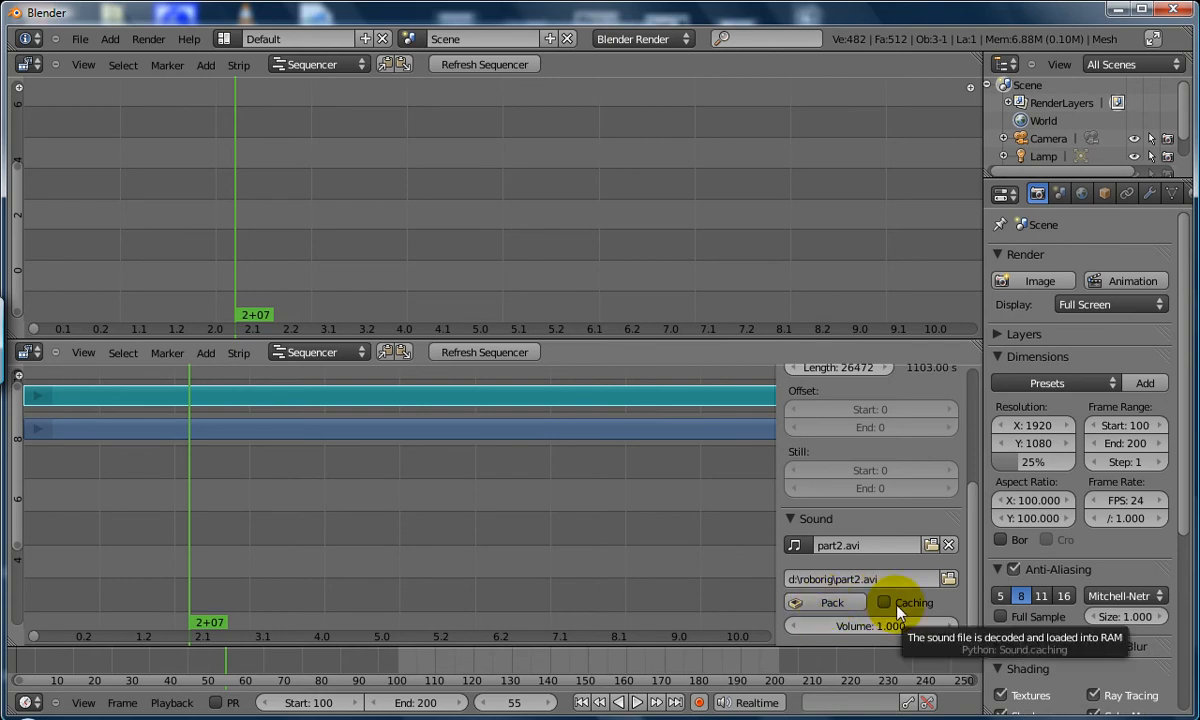
{"action": "mouse_move", "coordinate": [837, 602]}
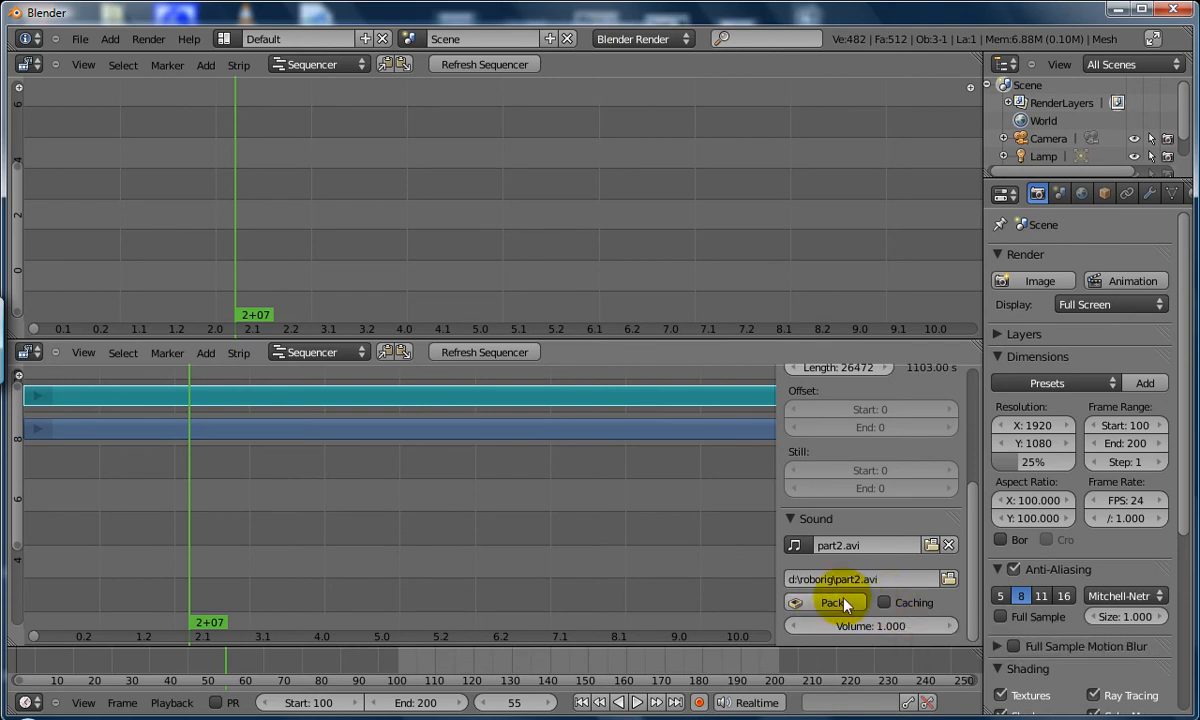
{"action": "mouse_move", "coordinate": [779, 513]}
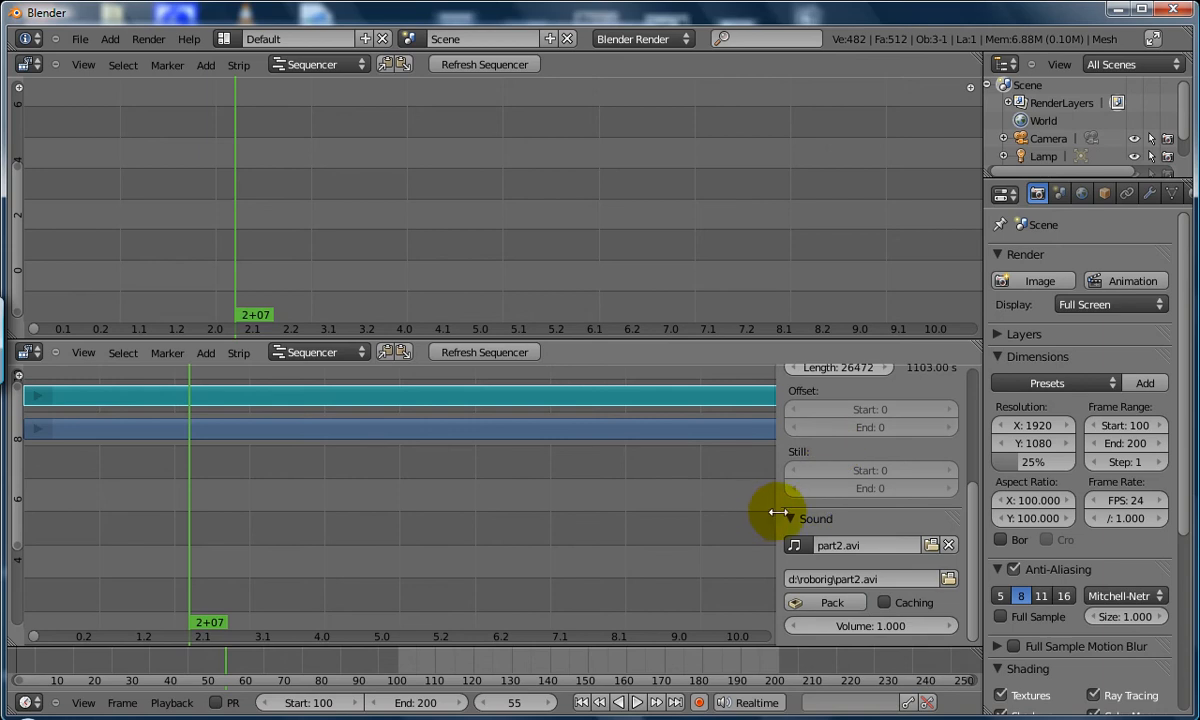
{"action": "mouse_move", "coordinate": [780, 500]}
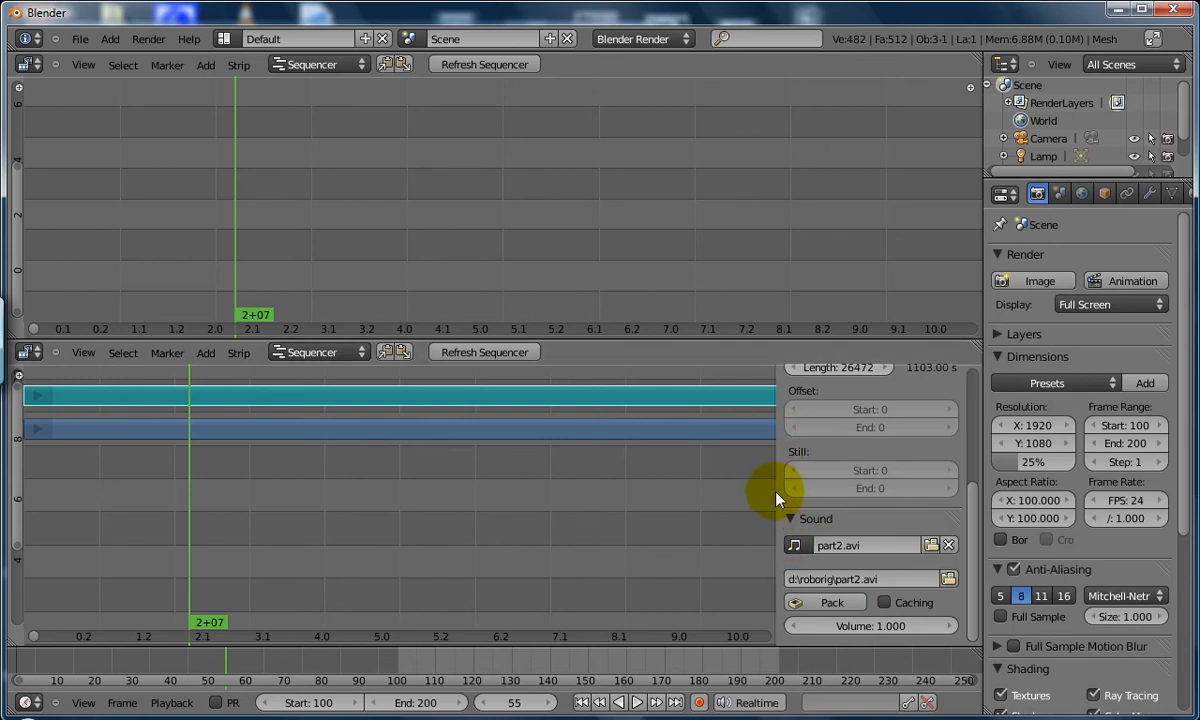
{"action": "mouse_move", "coordinate": [500, 458]}
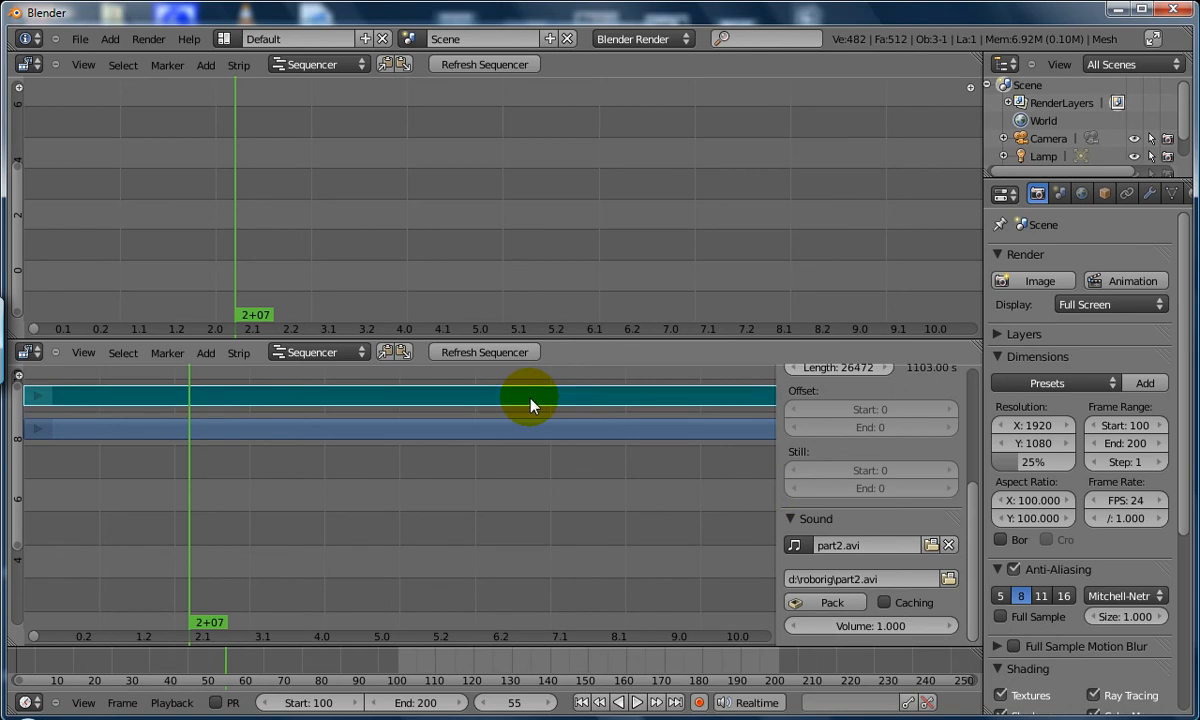
{"action": "mouse_move", "coordinate": [518, 402]}
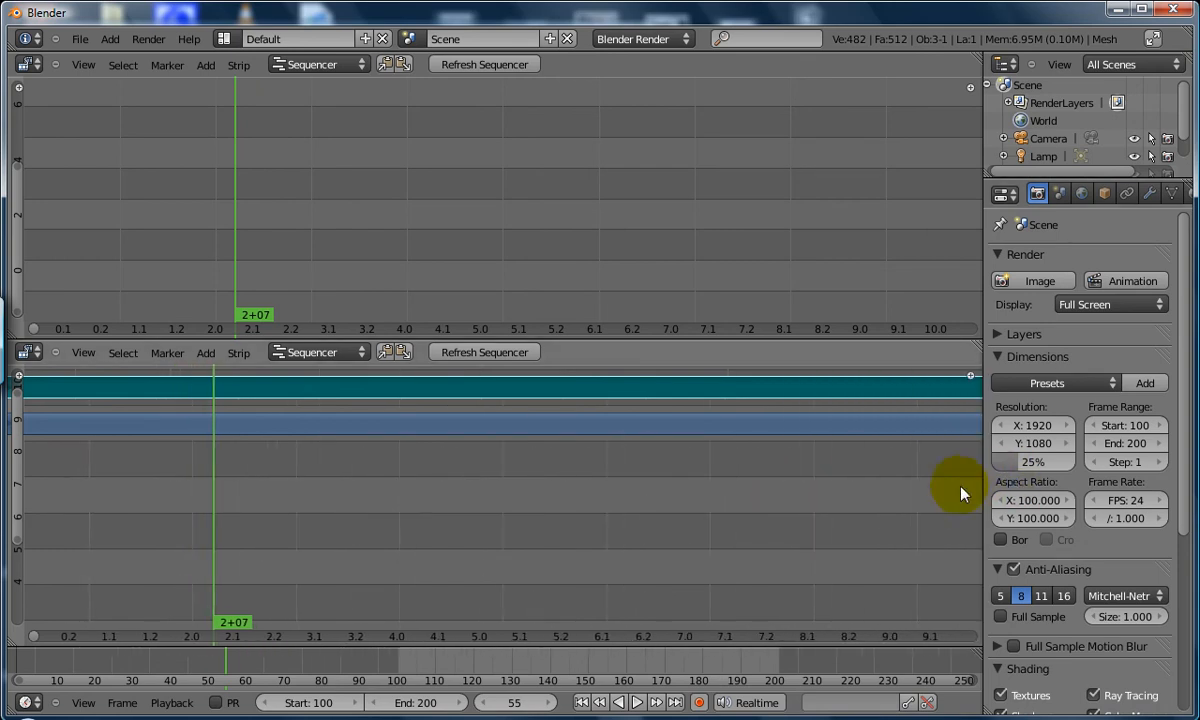
{"action": "mouse_move", "coordinate": [980, 474]}
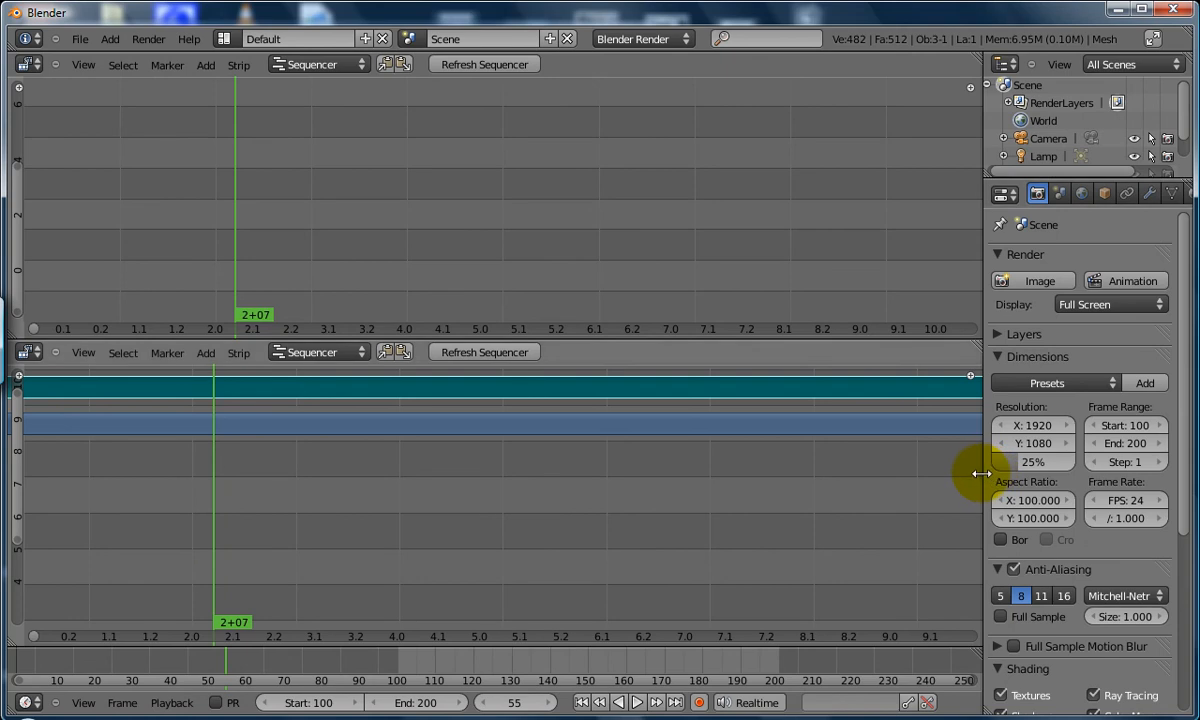
- Widen the render settings area and switch the upper area to Image Preview
{"action": "left_click_drag", "start_coordinate": [982, 474], "coordinate": [800, 474]}
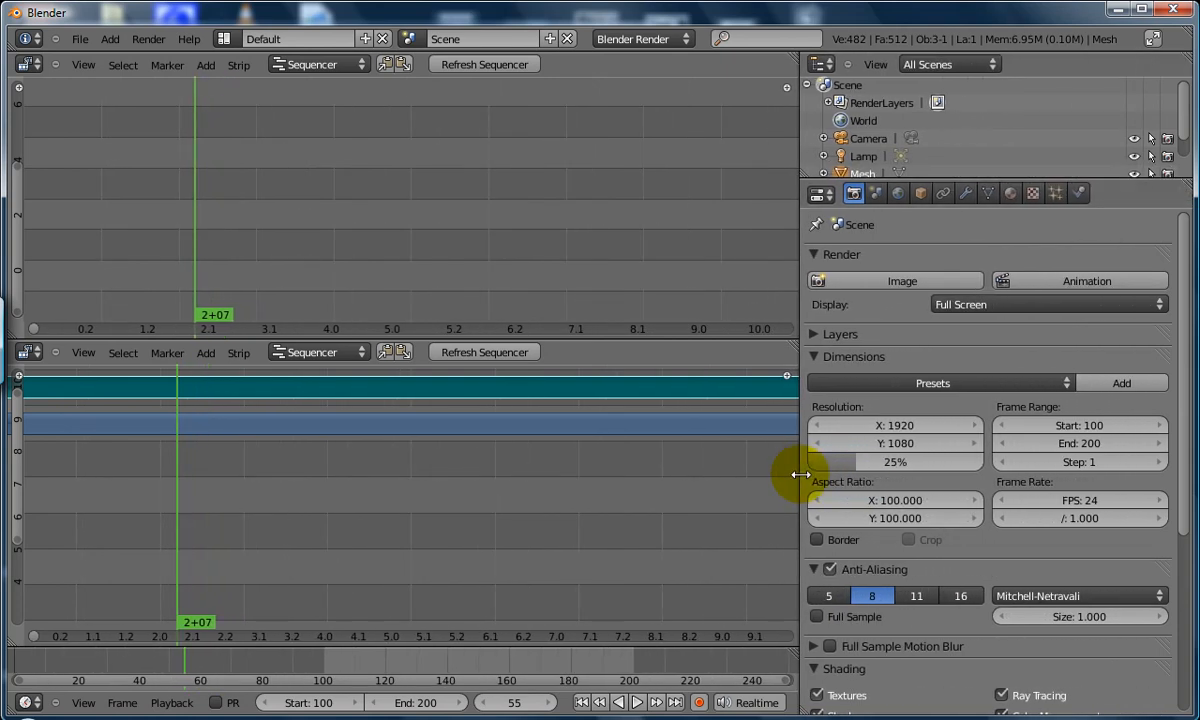
{"action": "mouse_move", "coordinate": [395, 200]}
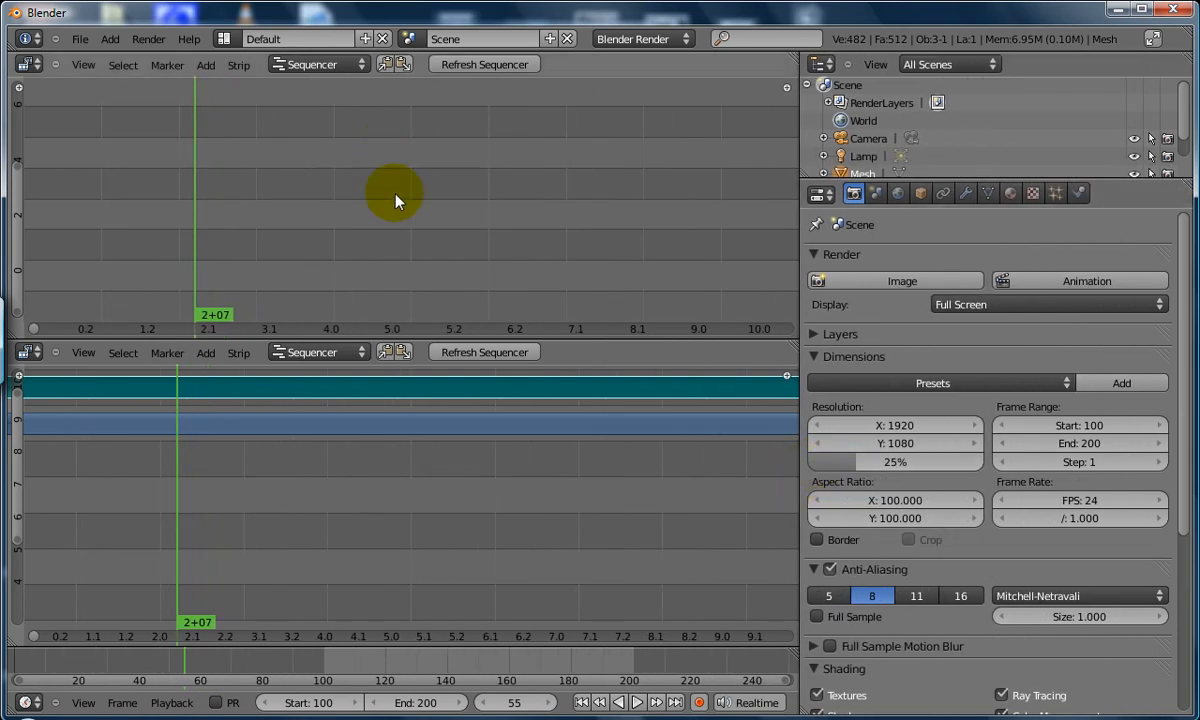
{"action": "mouse_move", "coordinate": [348, 77]}
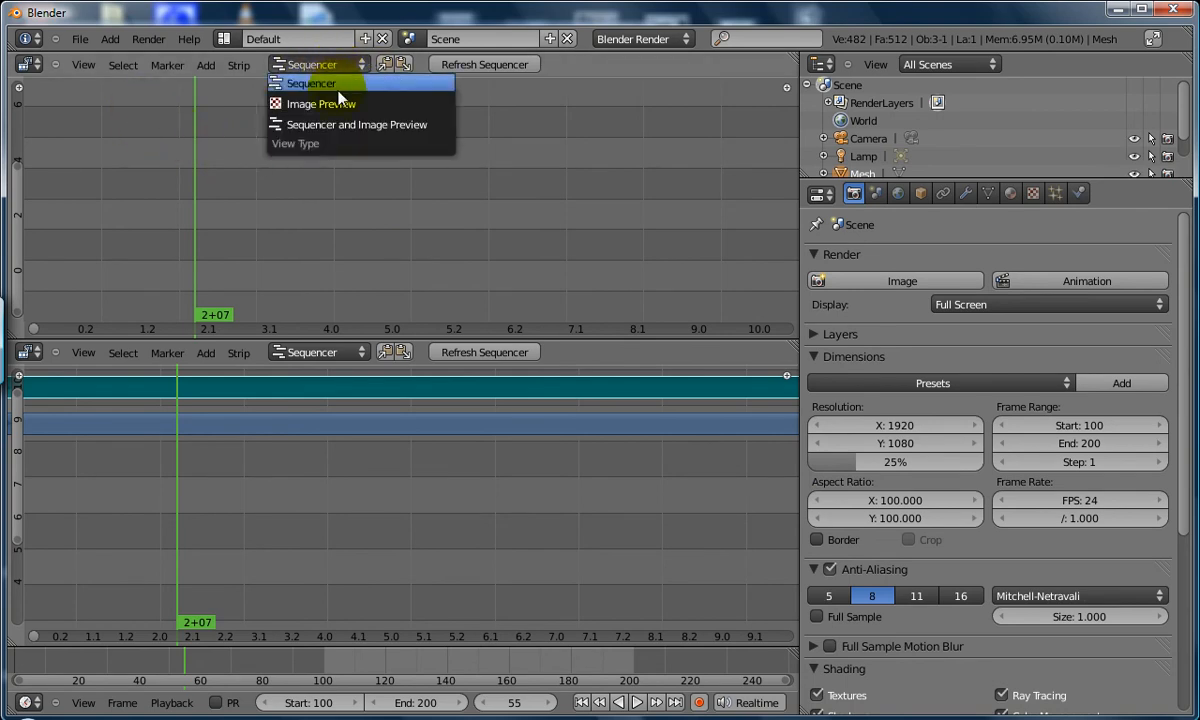
{"action": "left_click", "coordinate": [320, 103]}
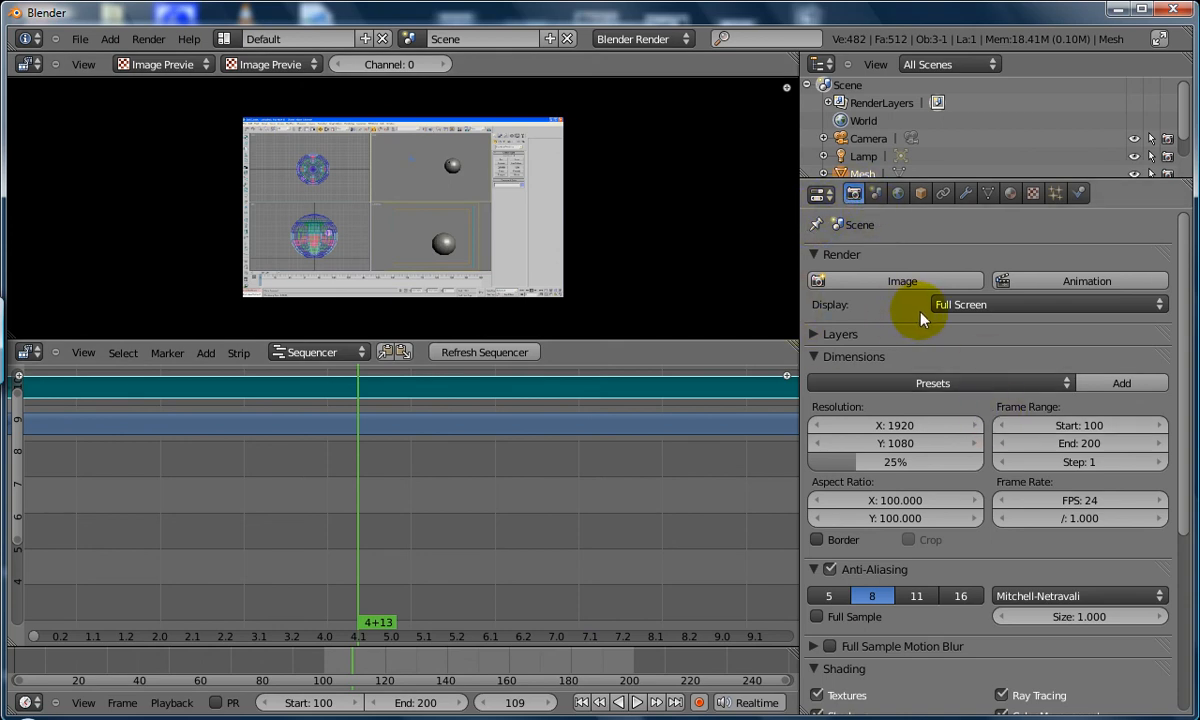
{"action": "mouse_move", "coordinate": [884, 462]}
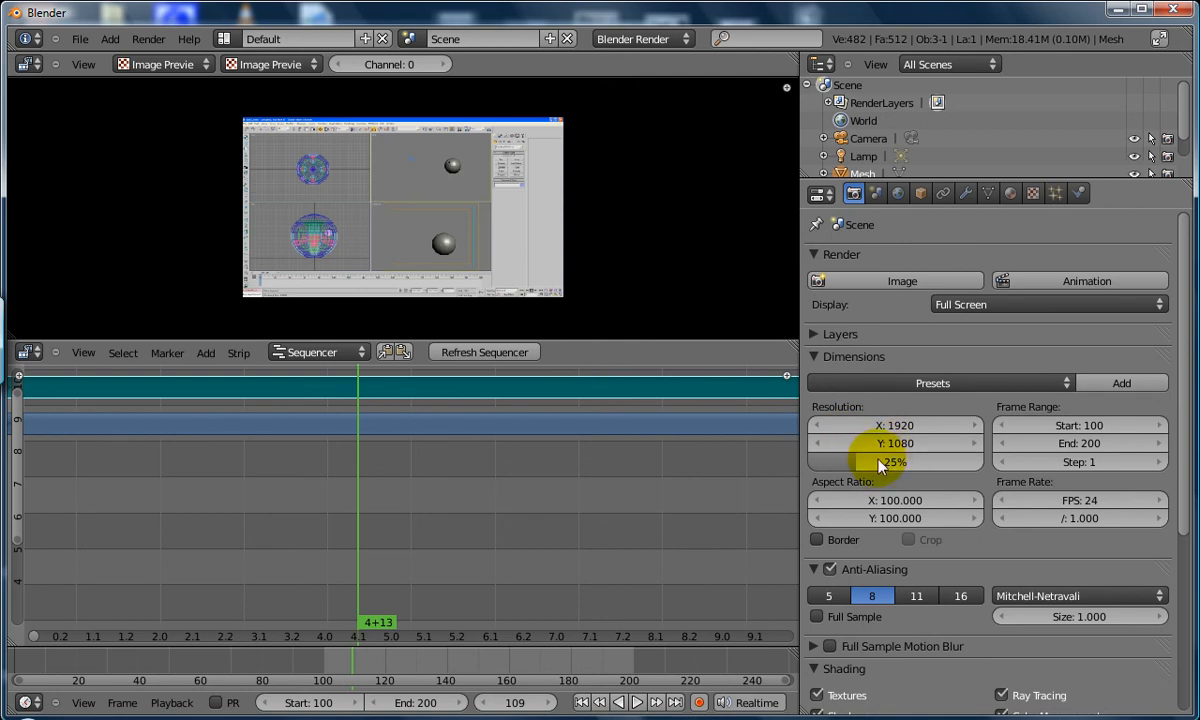
- Change the render resolution percentage from 25% to 50%
{"action": "left_click", "coordinate": [894, 462]}
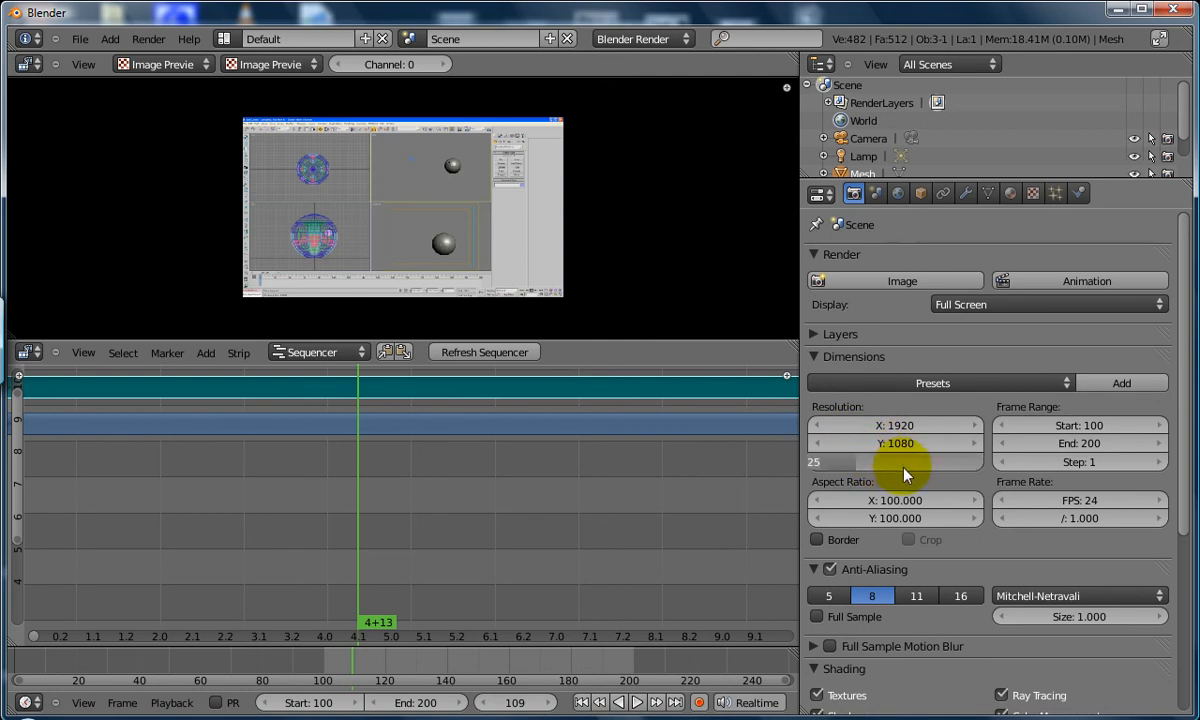
{"action": "left_click", "coordinate": [895, 461]}
{"action": "type", "text": "50"}
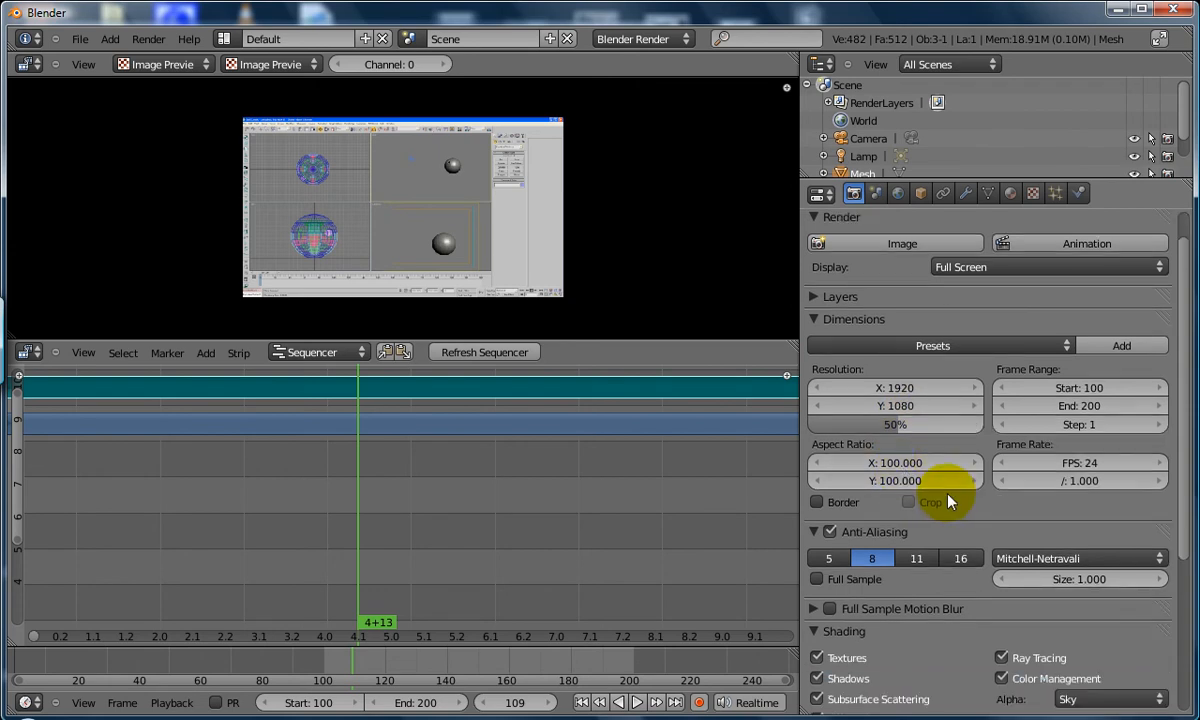
- Change the output file format from PNG to Xvid
{"action": "scroll", "scroll_direction": "down", "scroll_amount": 3}
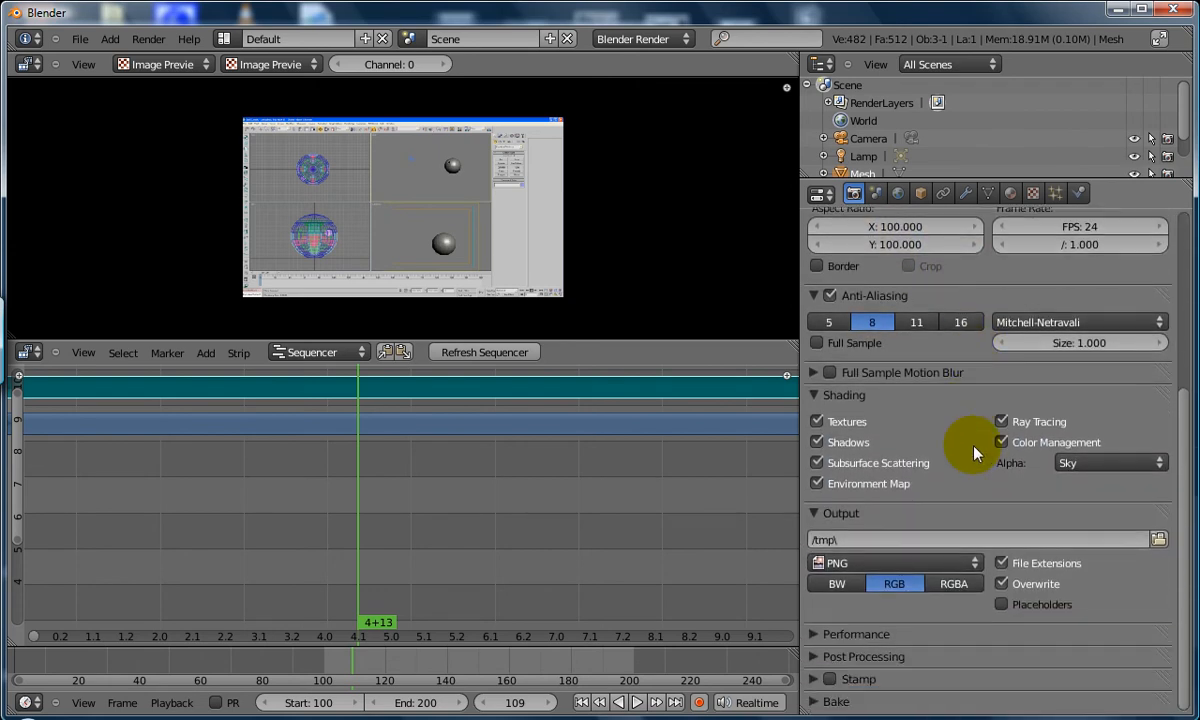
{"action": "mouse_move", "coordinate": [945, 568]}
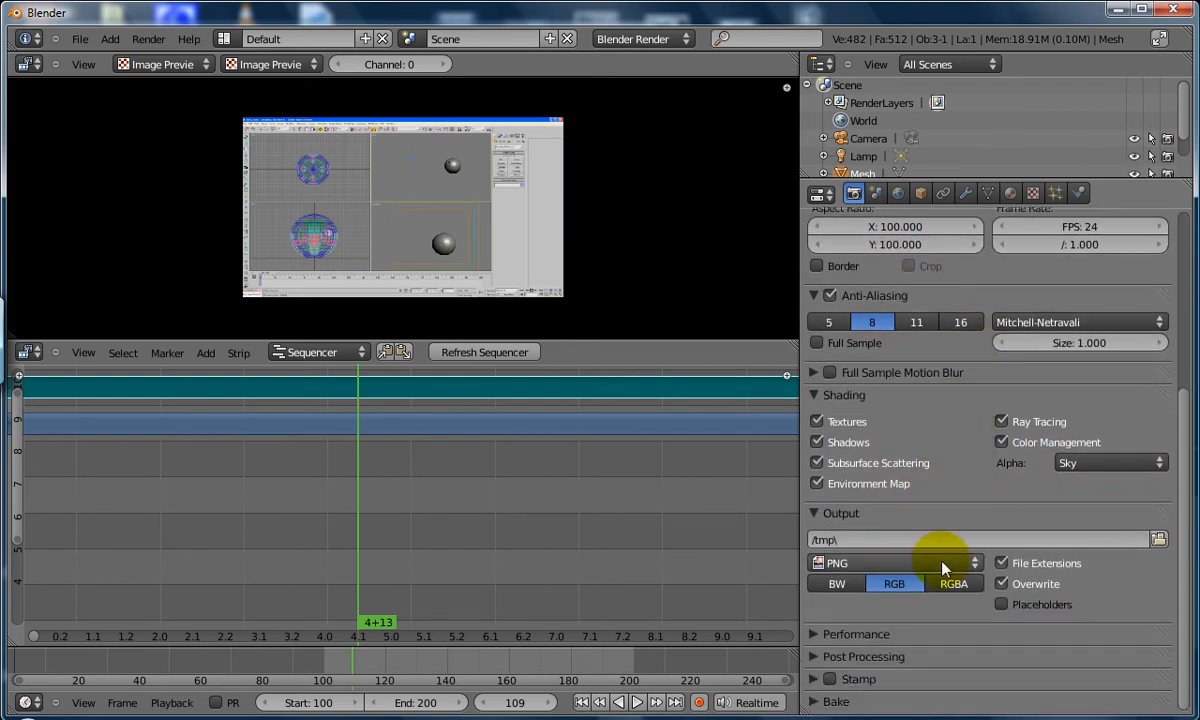
{"action": "left_click", "coordinate": [890, 562]}
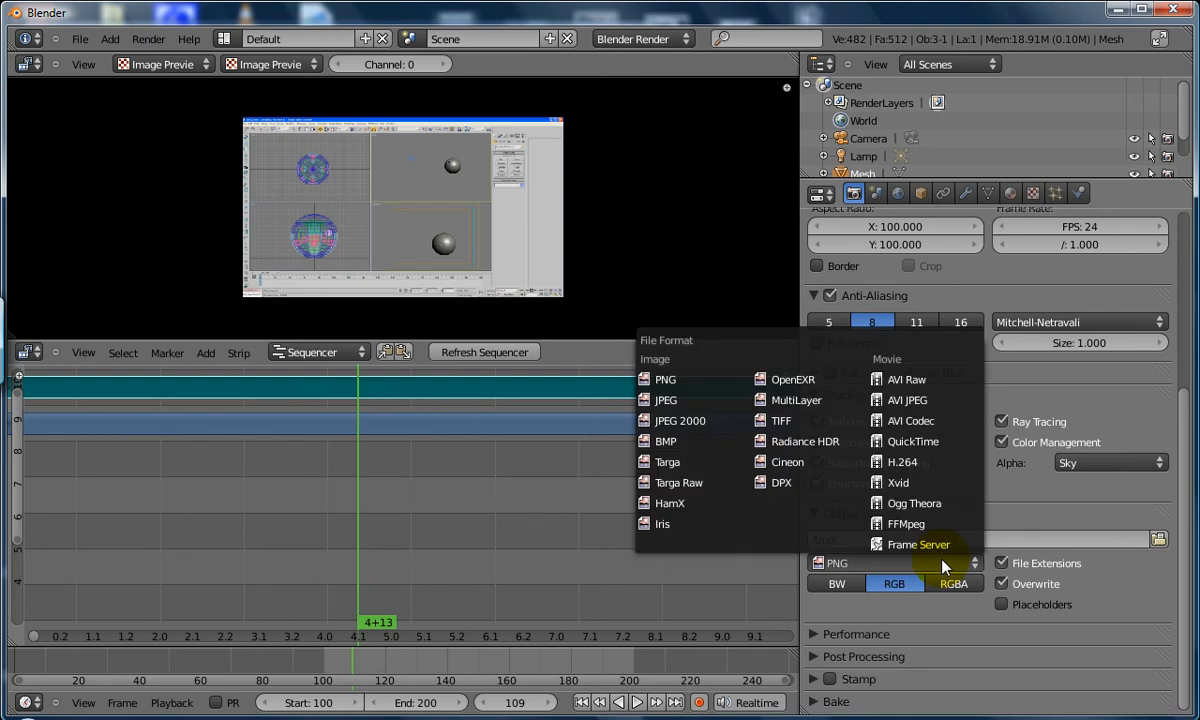
{"action": "left_click", "coordinate": [897, 482]}
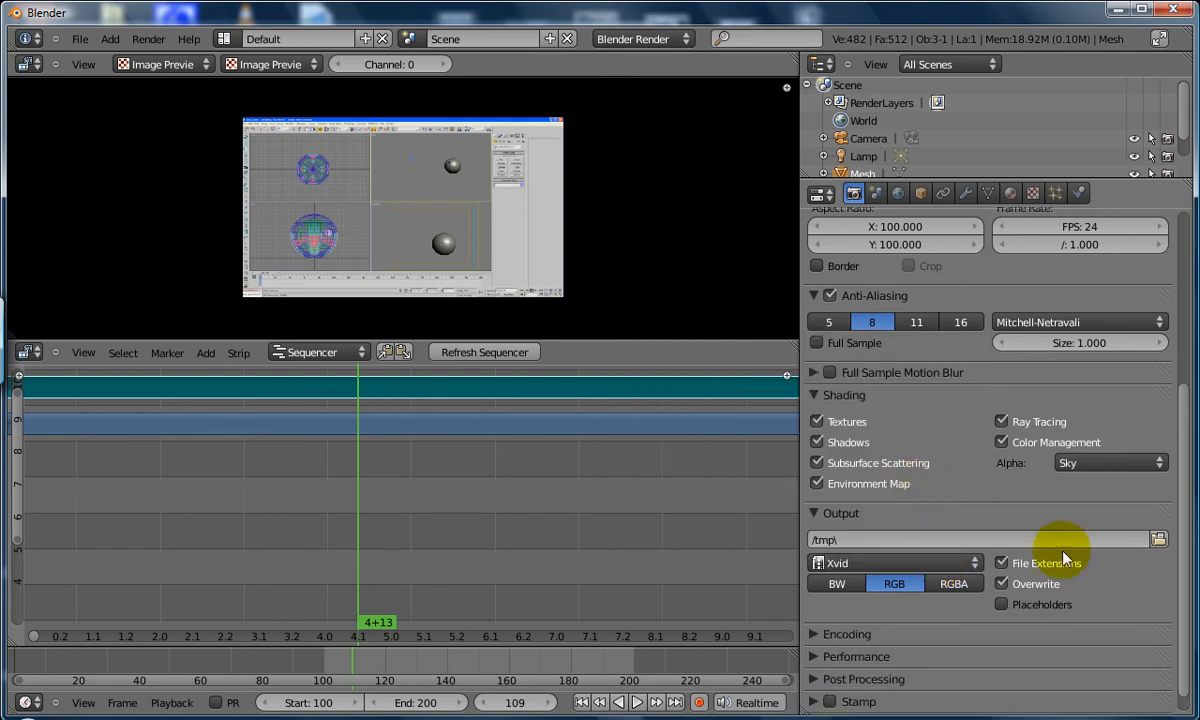
{"action": "scroll", "scroll_direction": "down", "scroll_amount": 3}
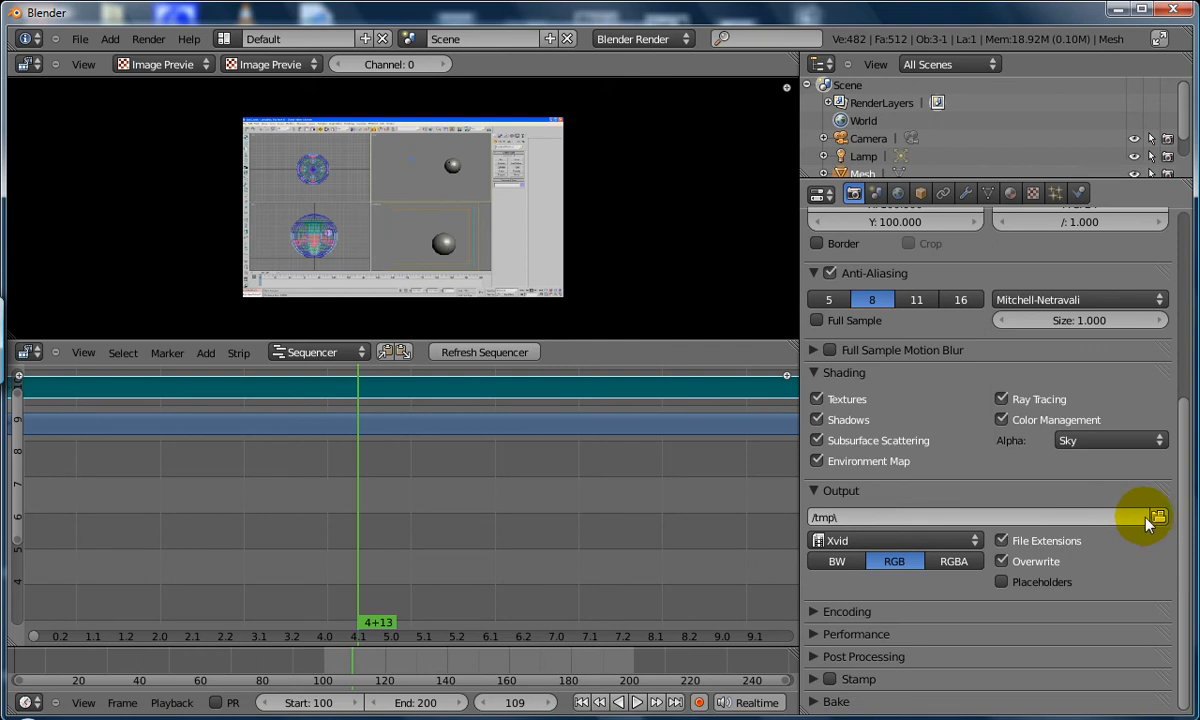
- Set the render output path to d:\roborig\test
{"action": "left_click", "coordinate": [1158, 517]}
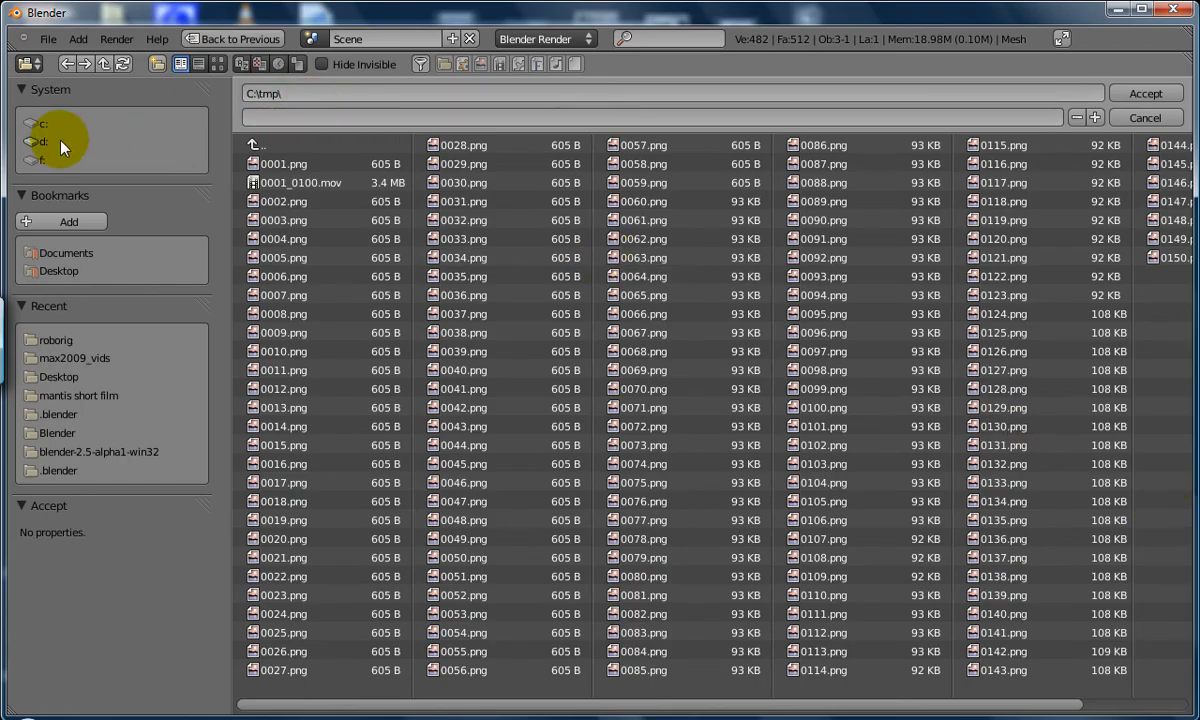
{"action": "left_click", "coordinate": [43, 141]}
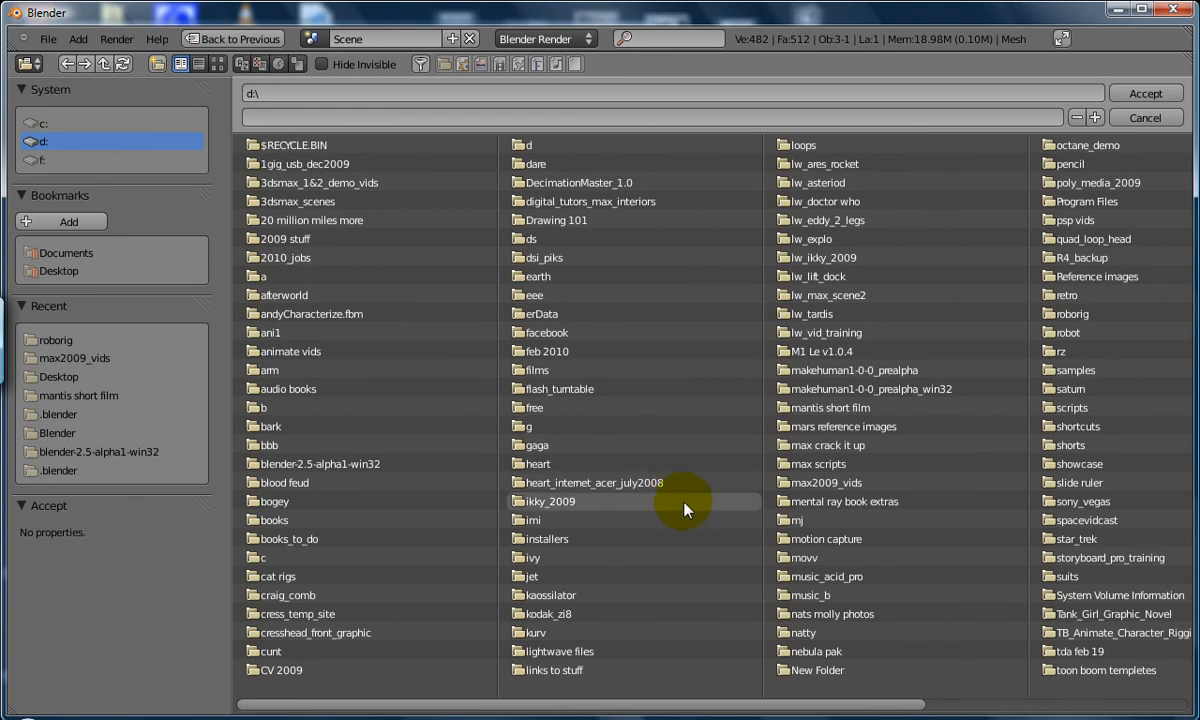
{"action": "mouse_move", "coordinate": [600, 490]}
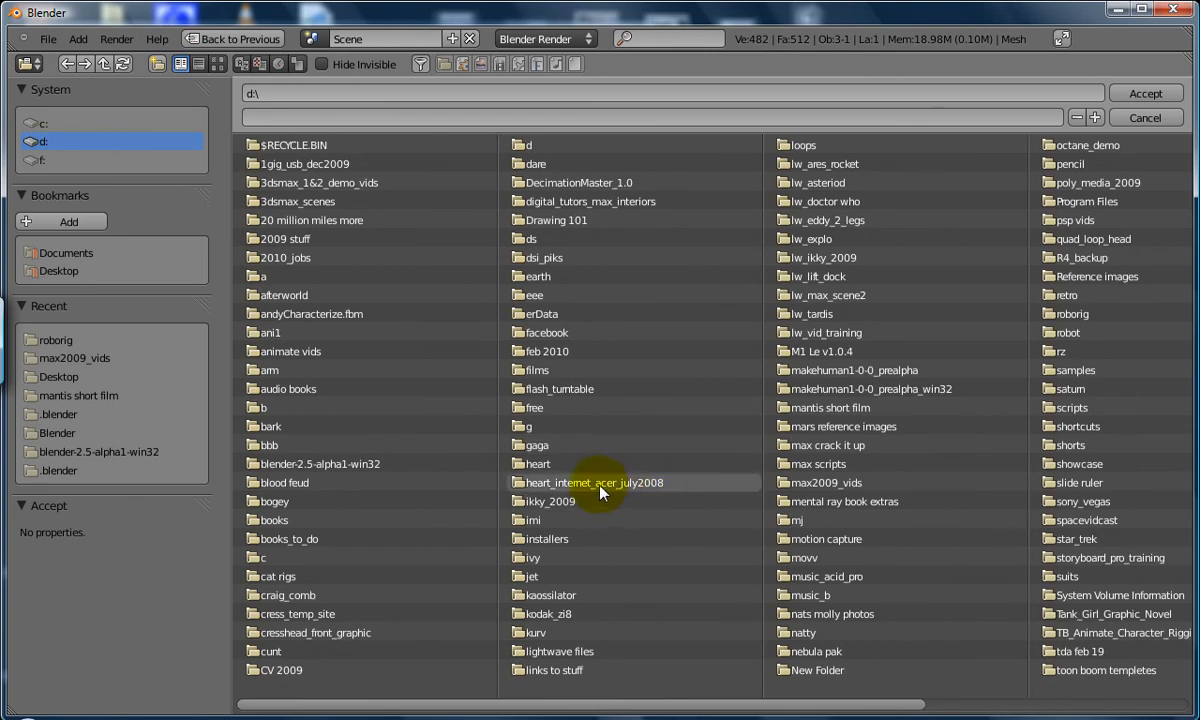
{"action": "mouse_move", "coordinate": [475, 472]}
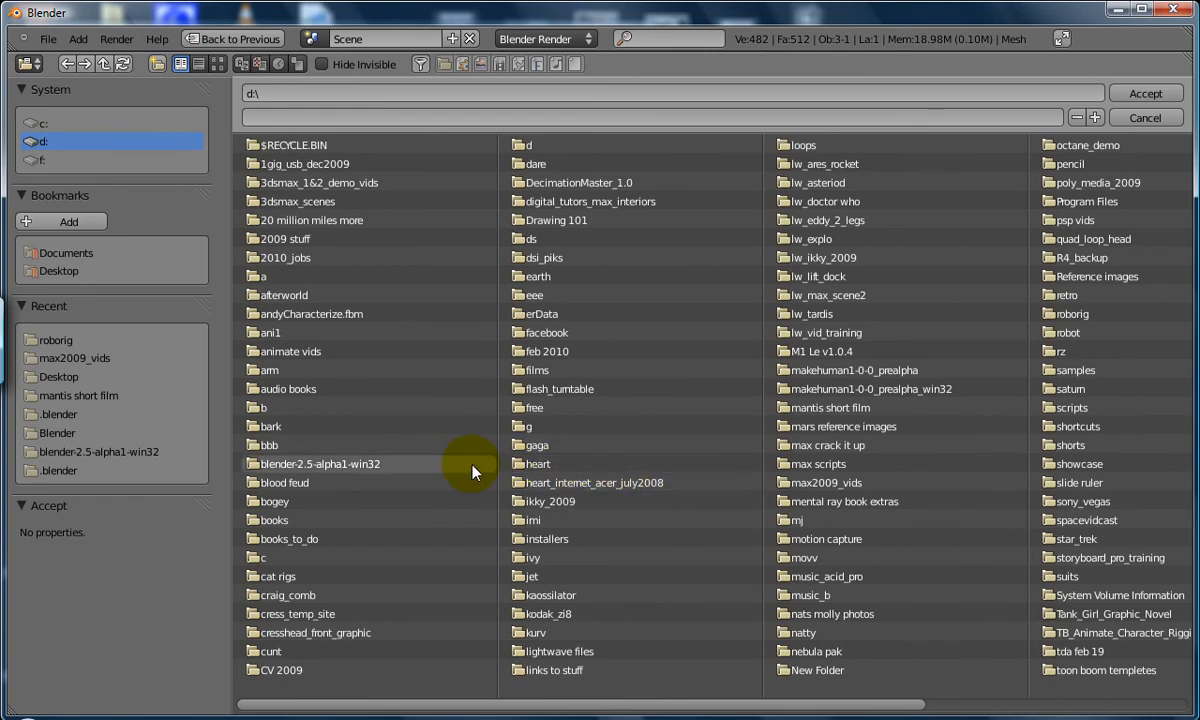
{"action": "mouse_move", "coordinate": [890, 407]}
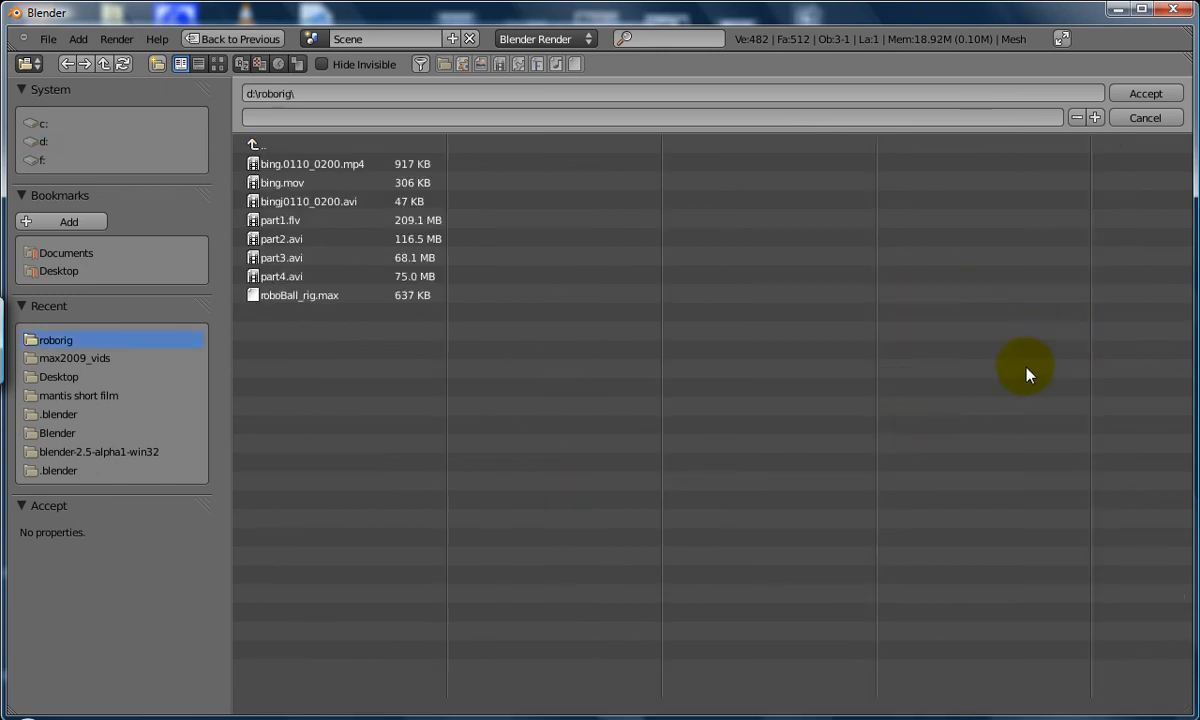
{"action": "mouse_move", "coordinate": [1112, 107]}
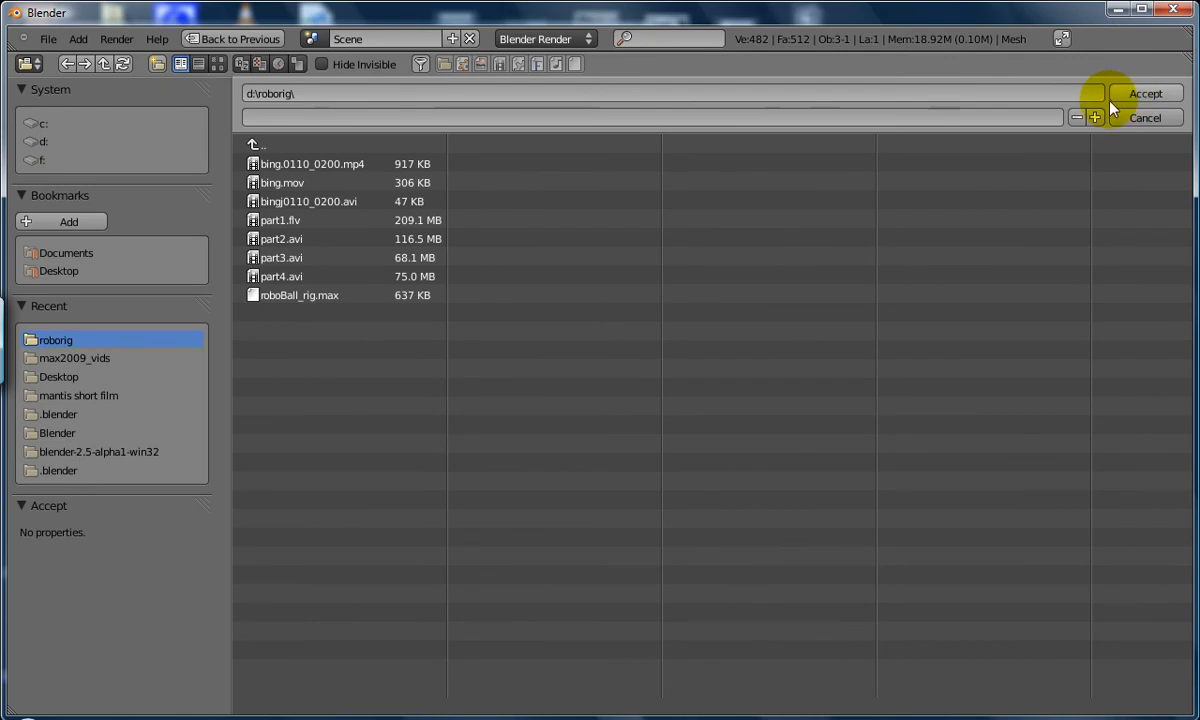
{"action": "mouse_move", "coordinate": [315, 118]}
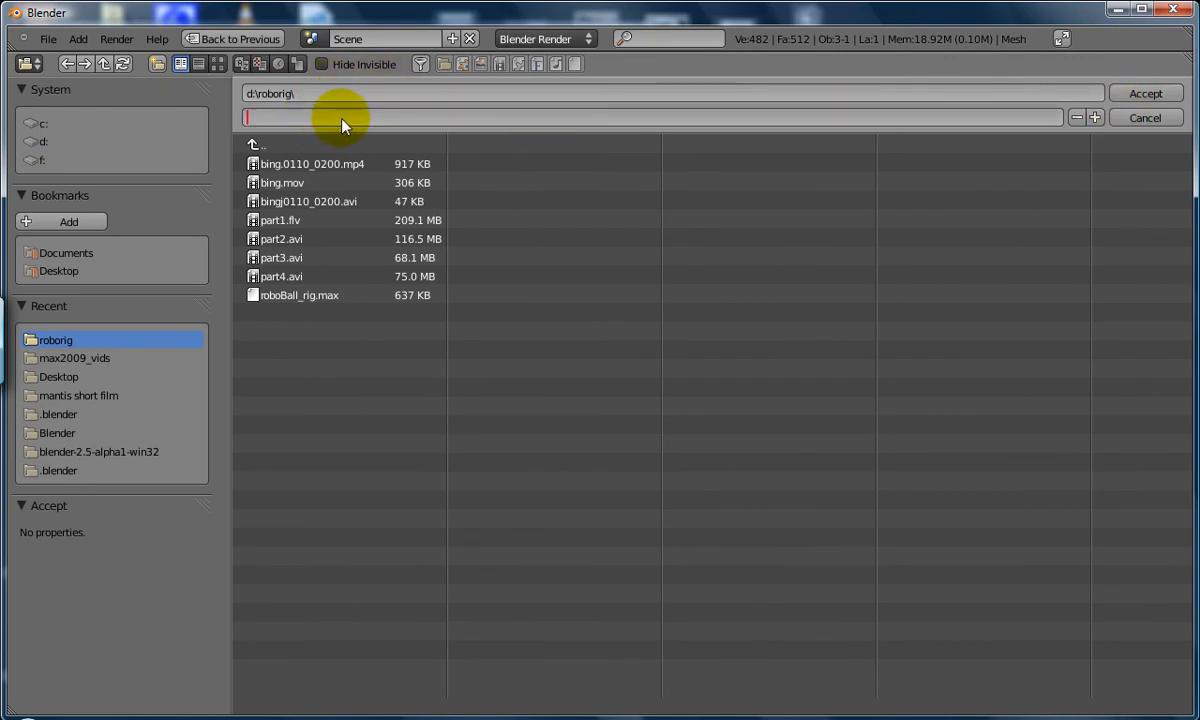
{"action": "type", "text": "test"}
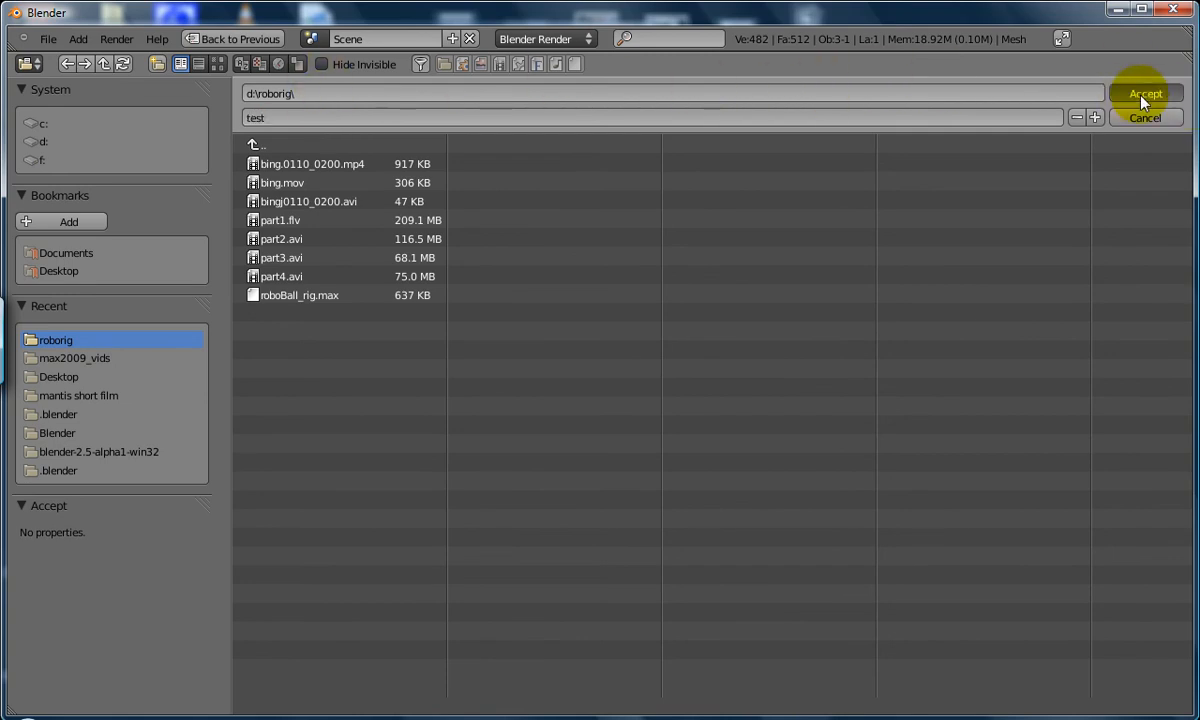
{"action": "left_click", "coordinate": [1145, 93]}
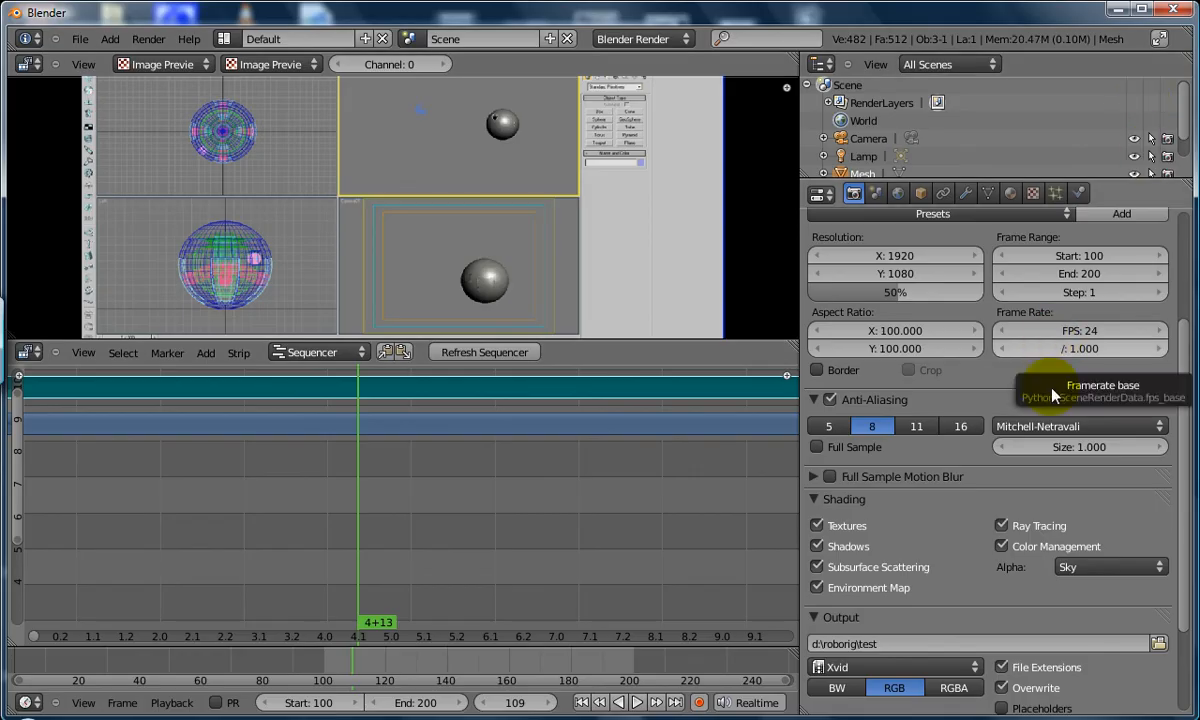
- Expand the Encoding panel and set the audio codec to MP3
{"action": "scroll", "scroll_direction": "down", "scroll_amount": 3}
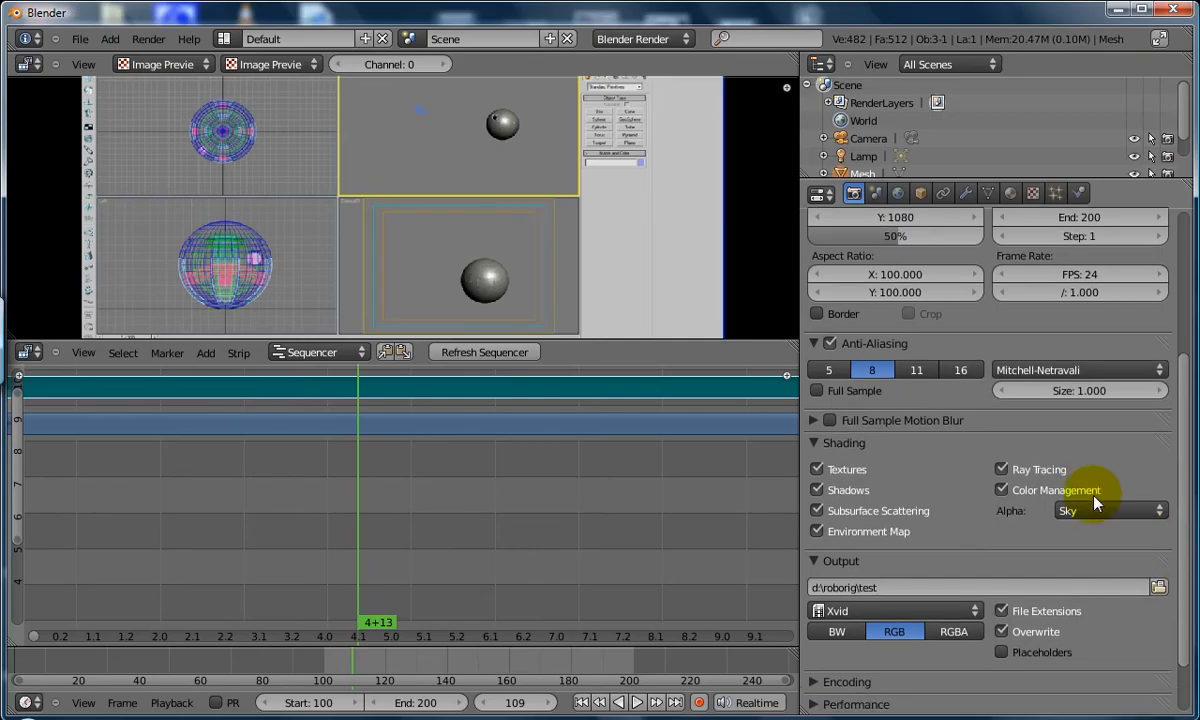
{"action": "scroll", "scroll_direction": "down", "scroll_amount": 3}
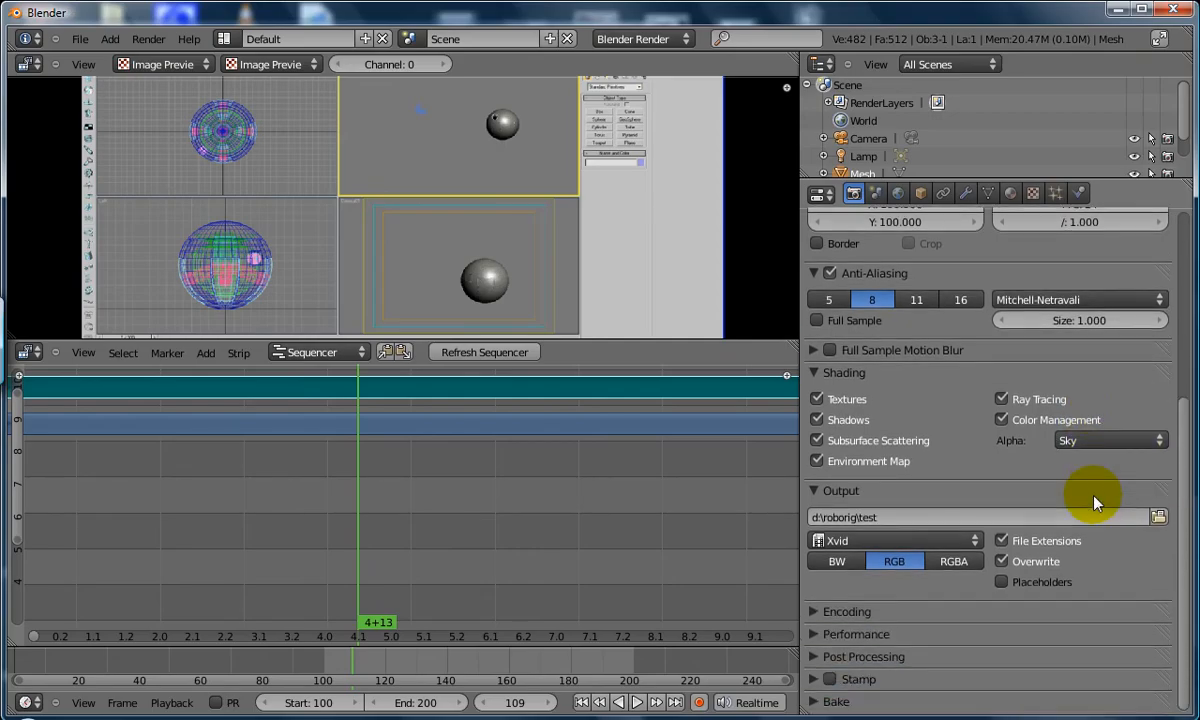
{"action": "mouse_move", "coordinate": [1035, 485]}
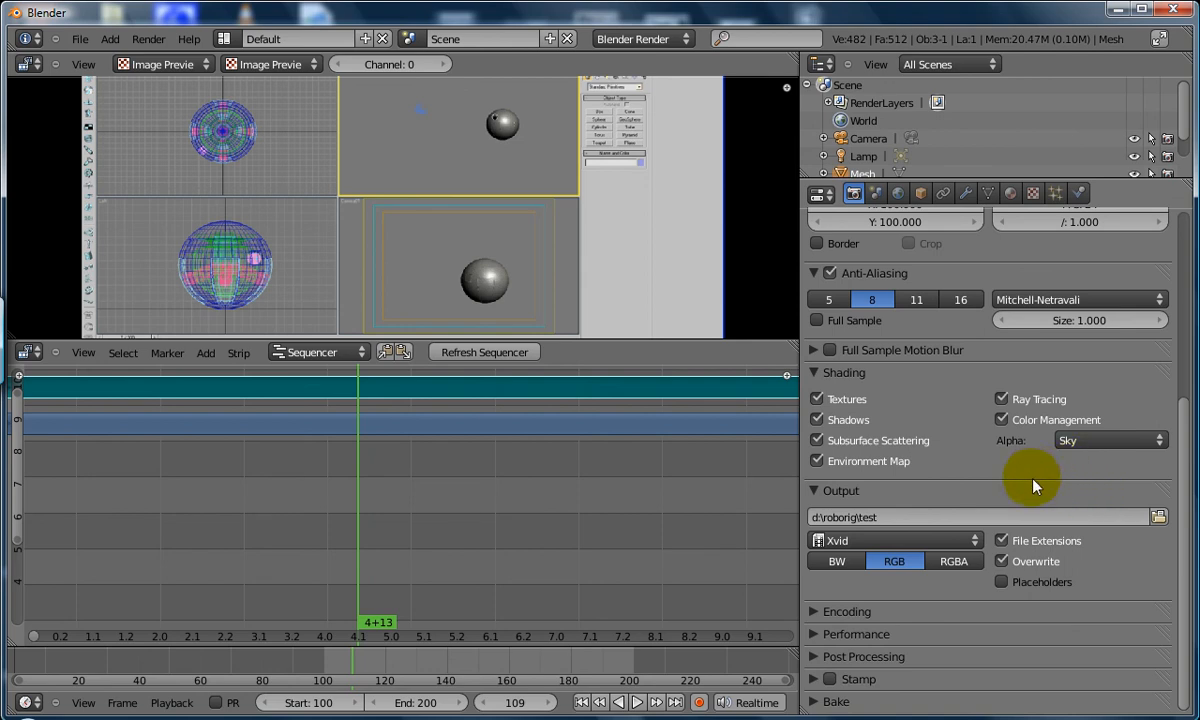
{"action": "mouse_move", "coordinate": [1000, 578]}
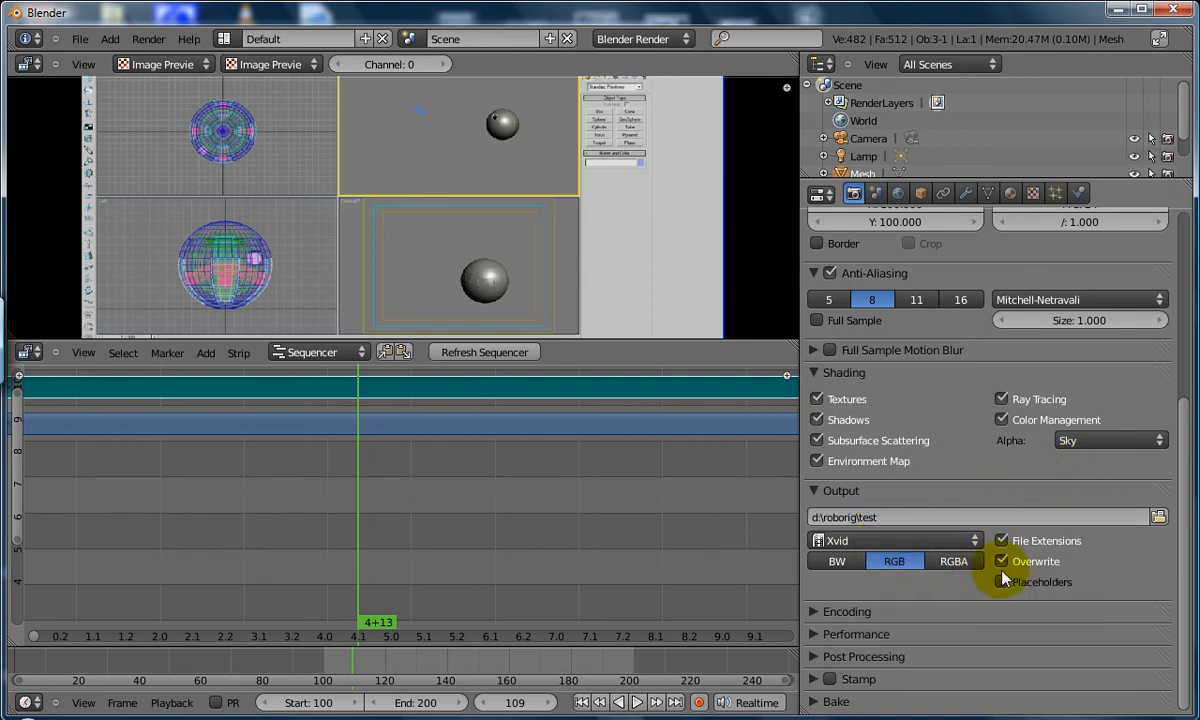
{"action": "left_click", "coordinate": [1001, 561]}
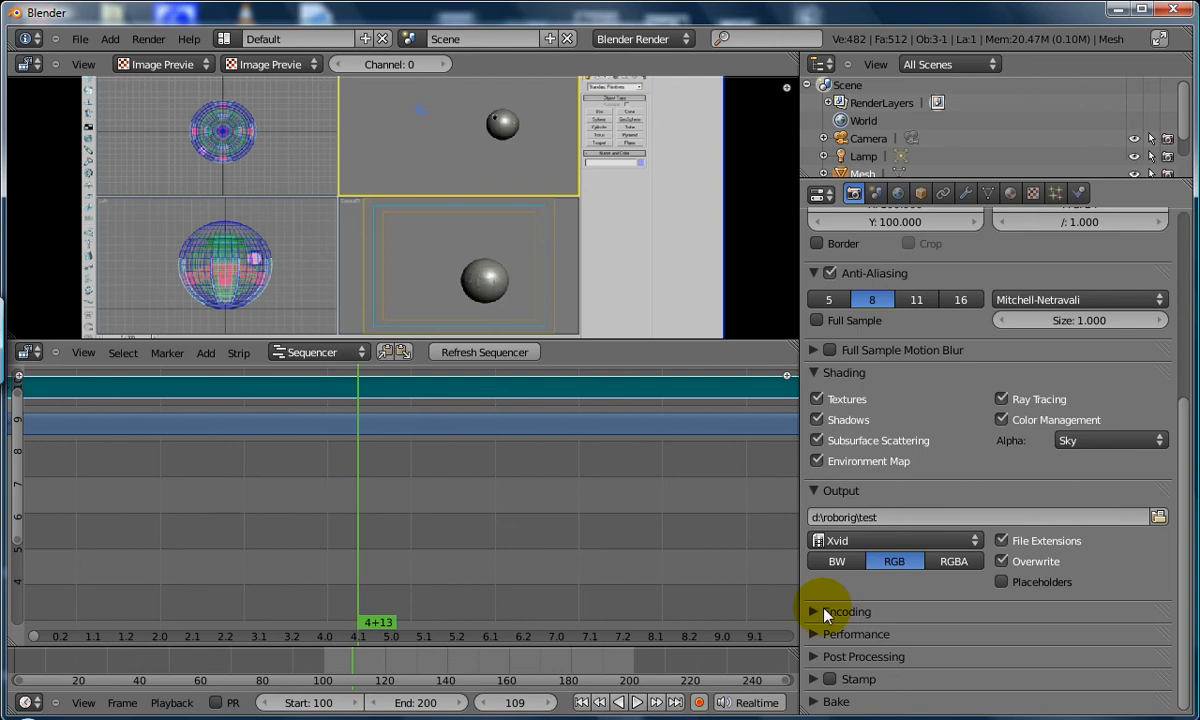
{"action": "left_click", "coordinate": [847, 611]}
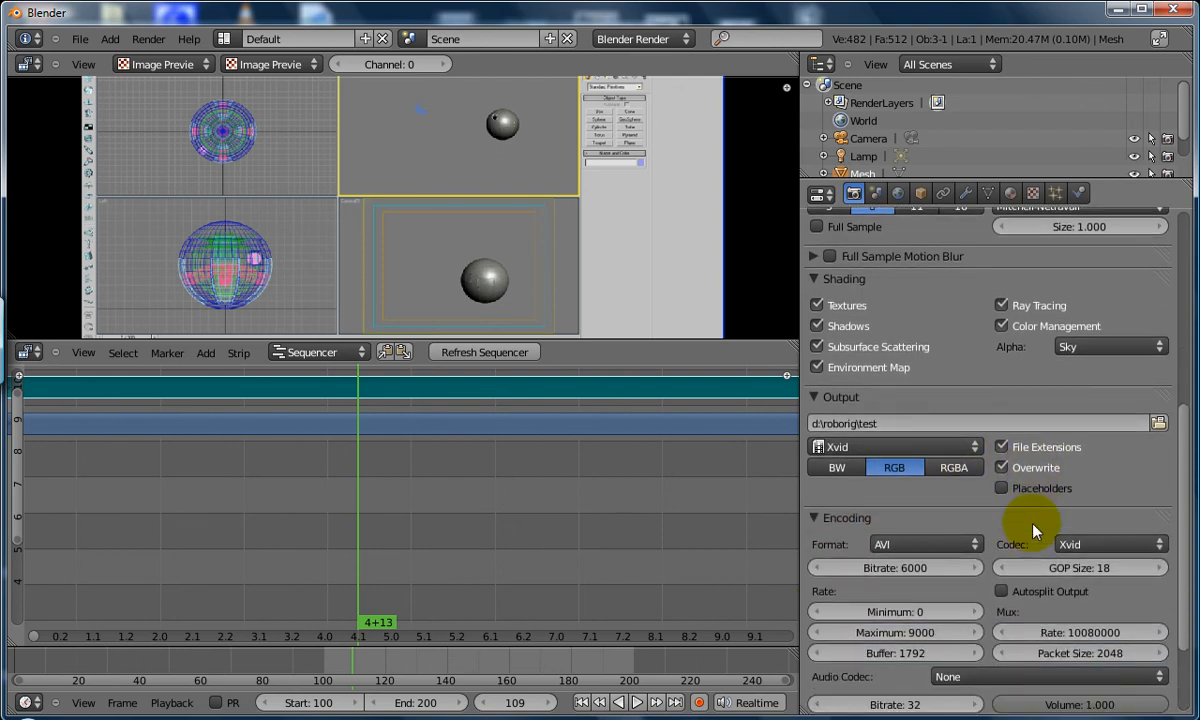
{"action": "scroll", "scroll_direction": "down", "scroll_amount": 3}
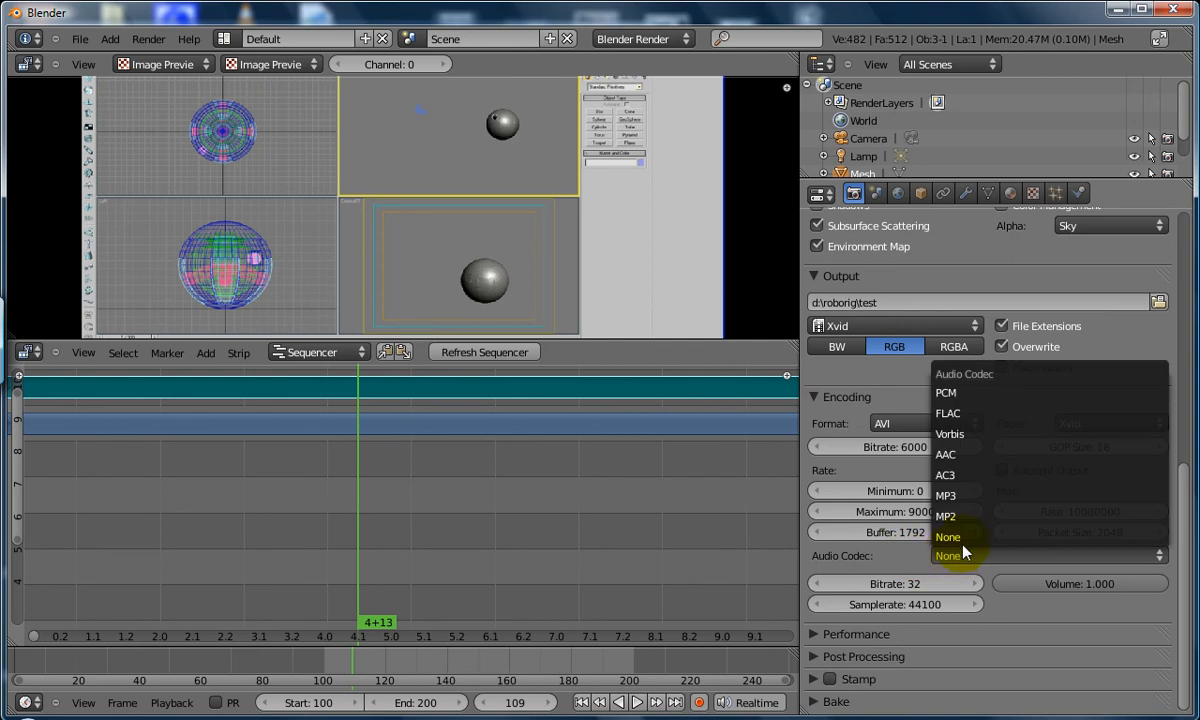
{"action": "left_click", "coordinate": [945, 495]}
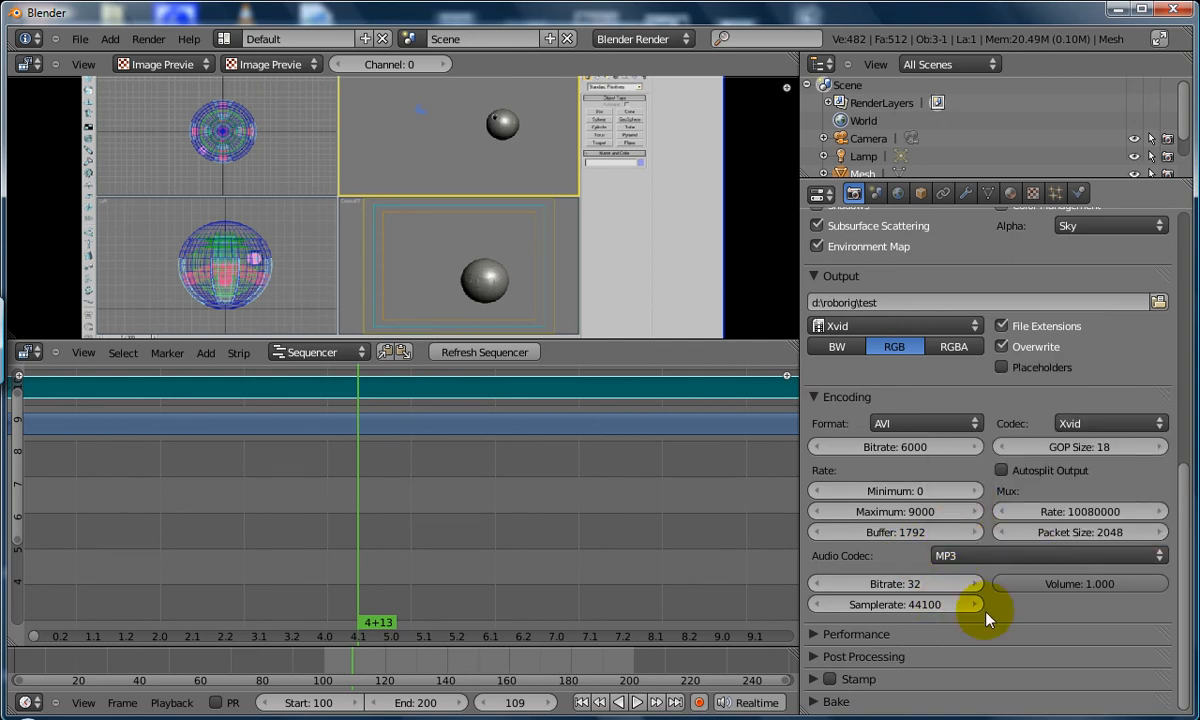
{"action": "mouse_move", "coordinate": [978, 610]}
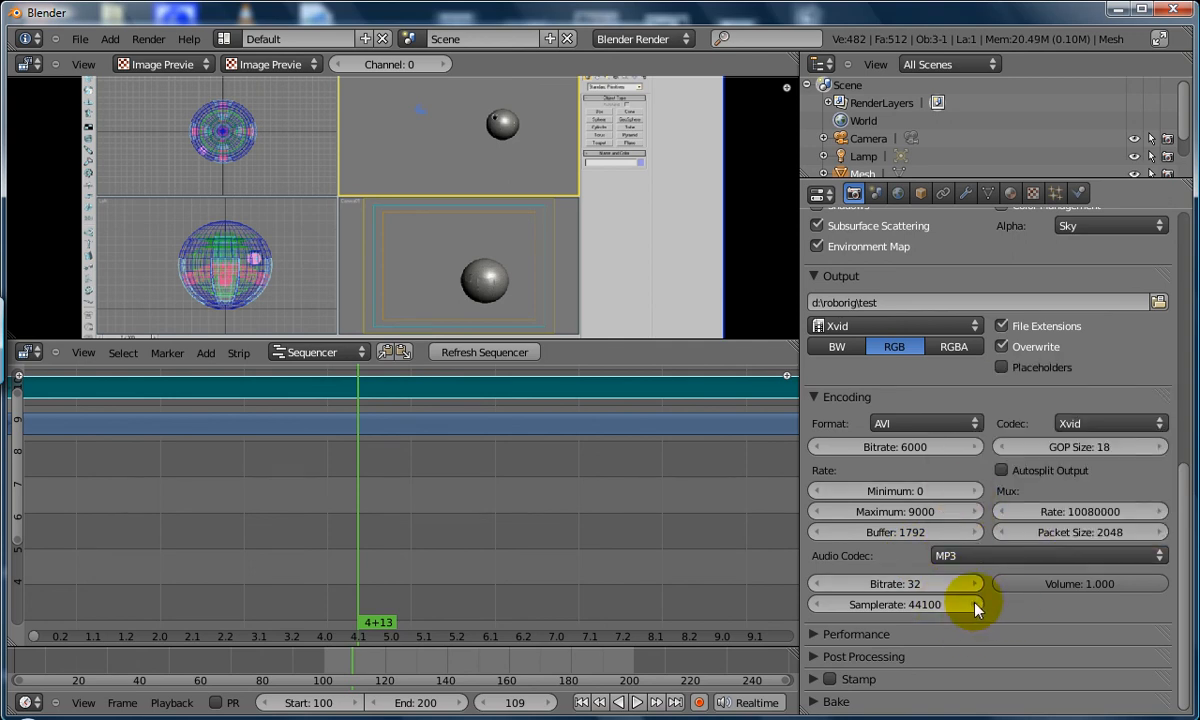
{"action": "mouse_move", "coordinate": [860, 632]}
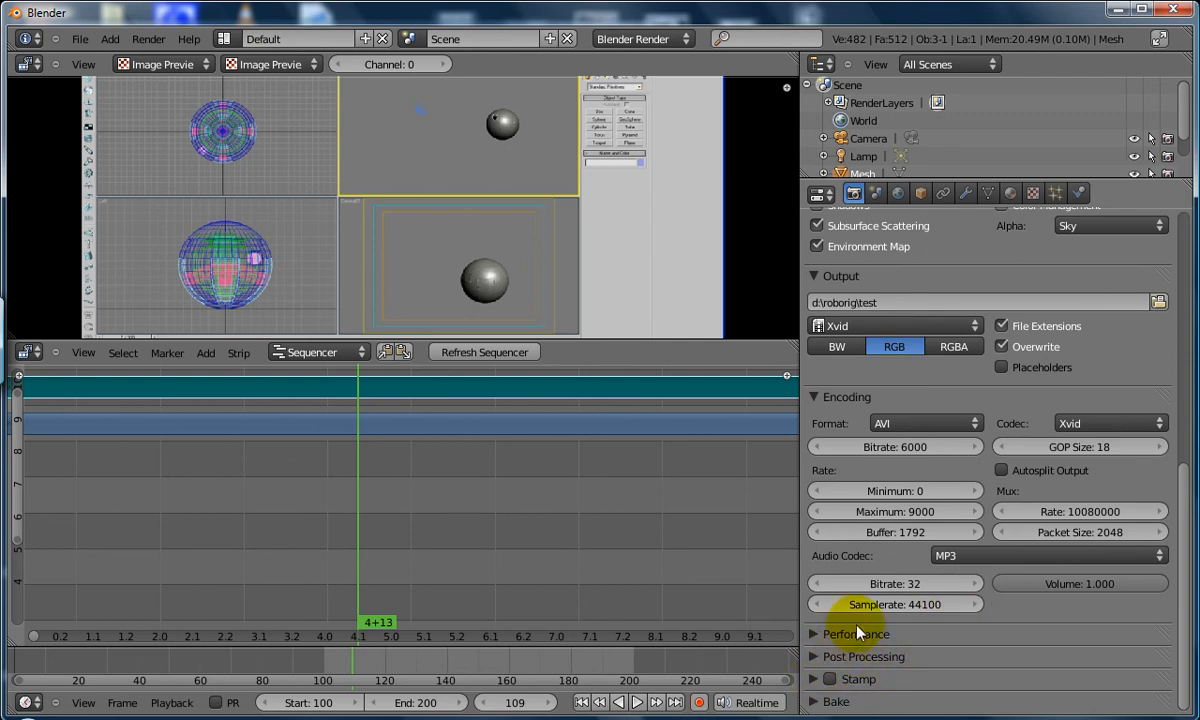
{"action": "scroll", "scroll_direction": "up", "scroll_amount": 3}
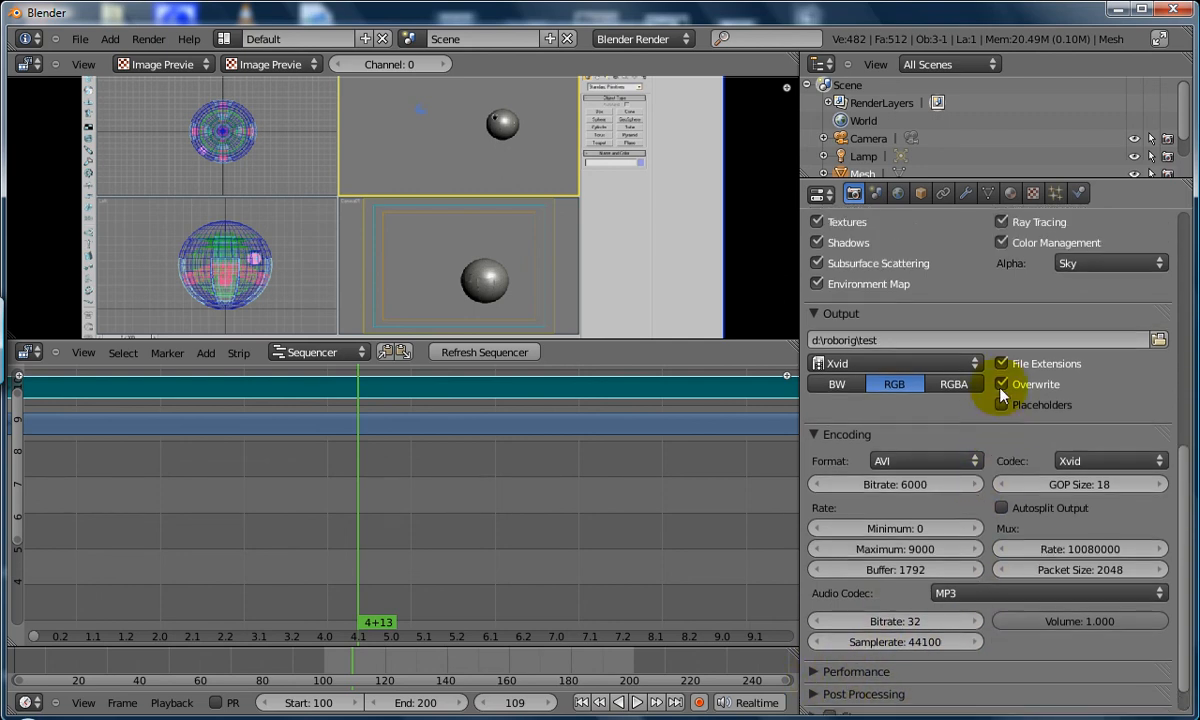
{"action": "scroll", "scroll_direction": "up", "scroll_amount": 3}
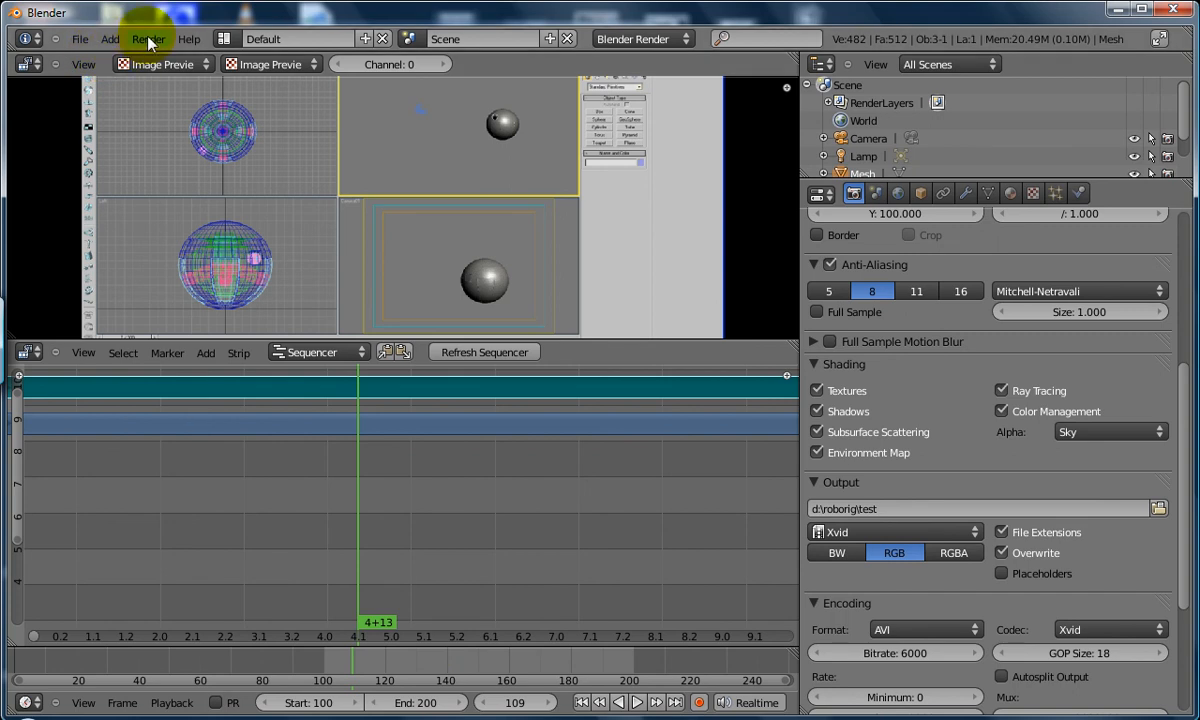
- Run Render Animation from the Render menu, rendering through frame 200
{"action": "left_click", "coordinate": [148, 38]}
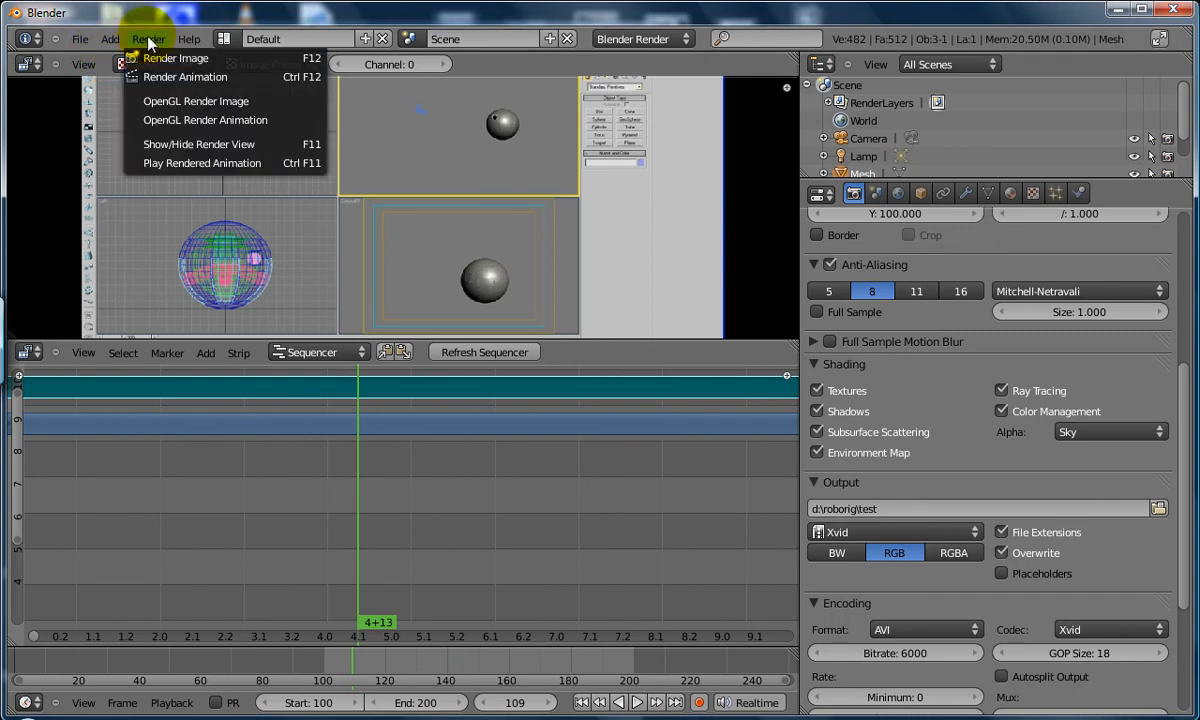
{"action": "mouse_move", "coordinate": [185, 77]}
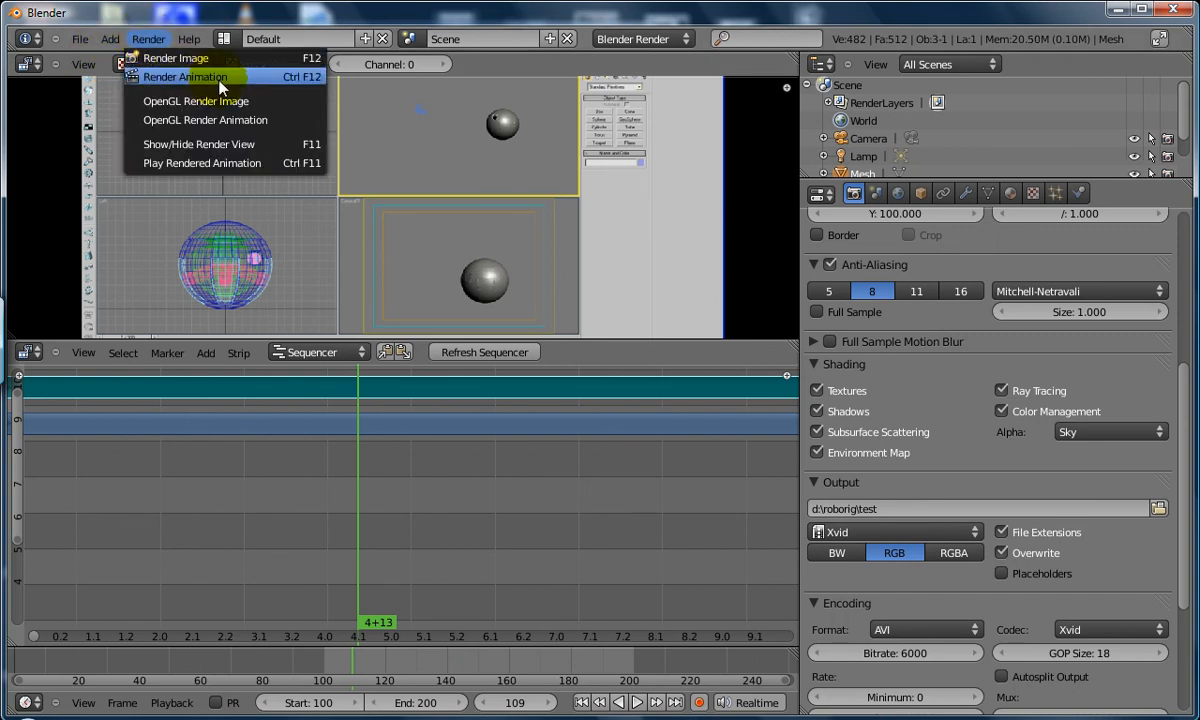
{"action": "mouse_move", "coordinate": [185, 77]}
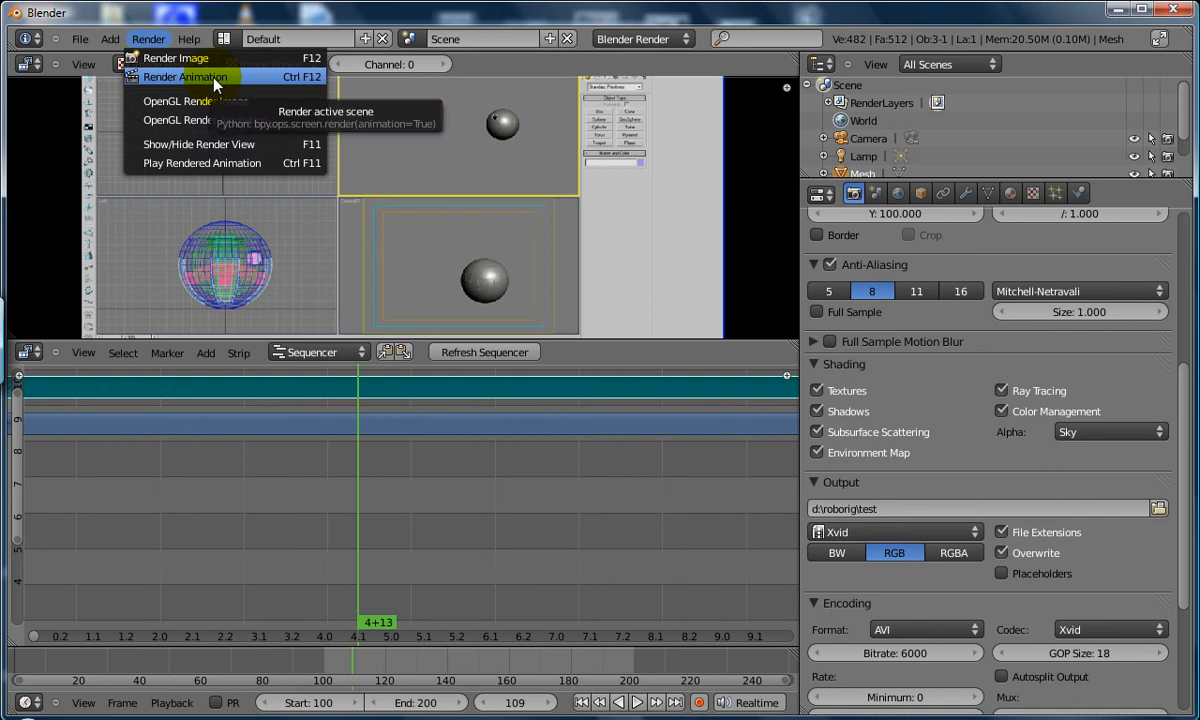
{"action": "left_click", "coordinate": [185, 77]}
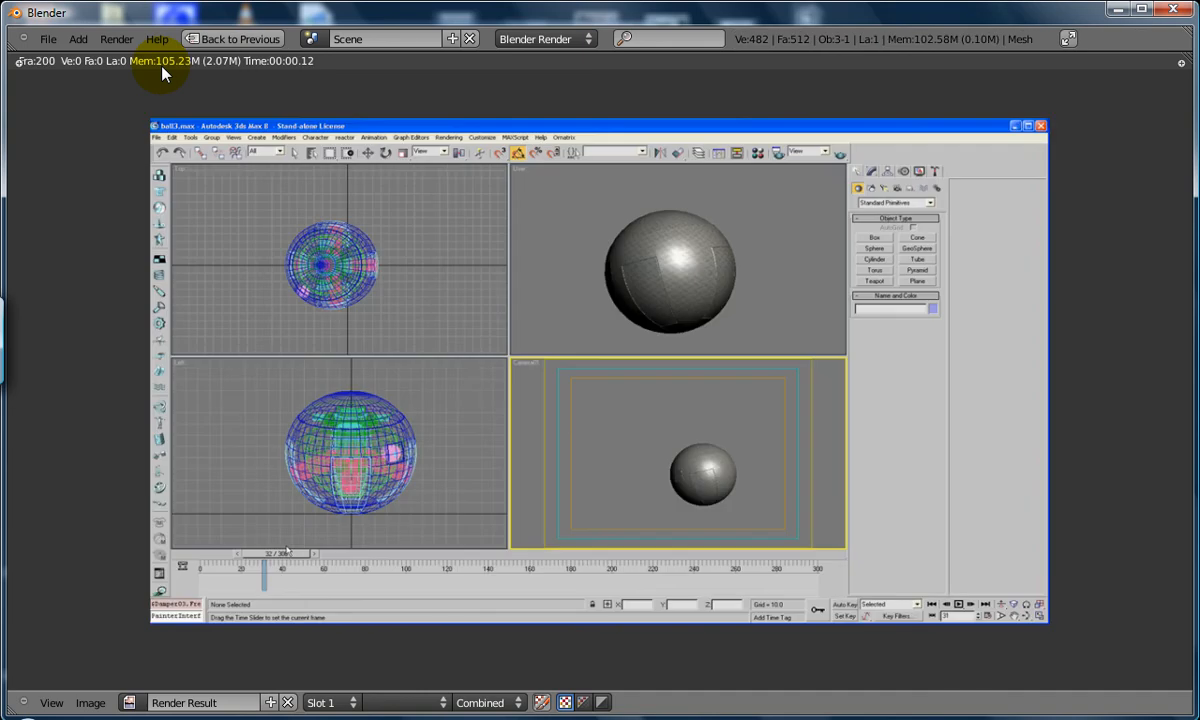
{"action": "mouse_move", "coordinate": [262, 113]}
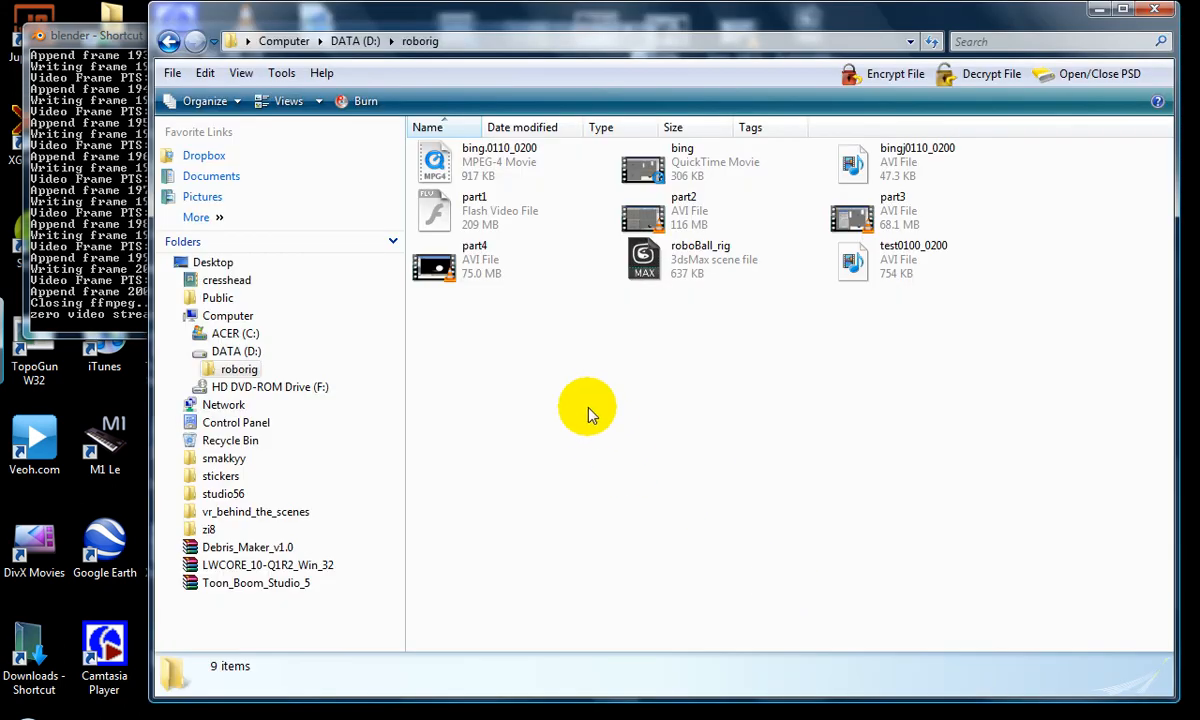
- Select test0100_0200.avi in the roborig folder and play it in VLC
{"action": "left_click", "coordinate": [852, 260]}
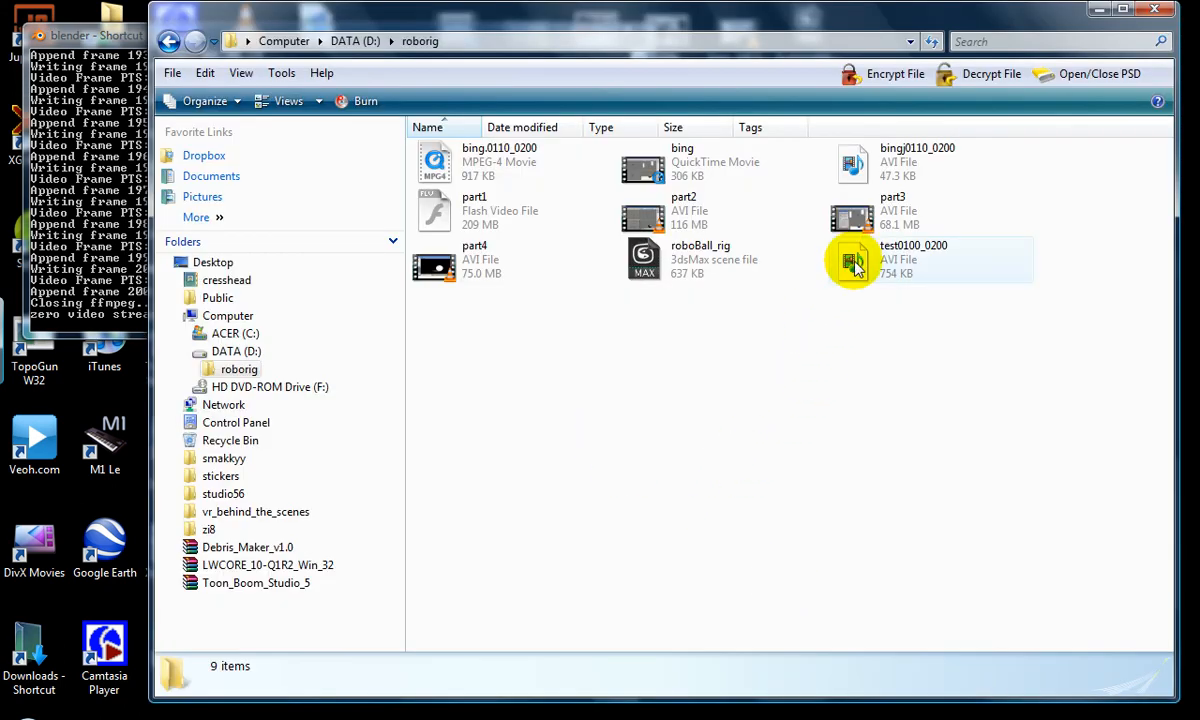
{"action": "double_click", "coordinate": [851, 258]}
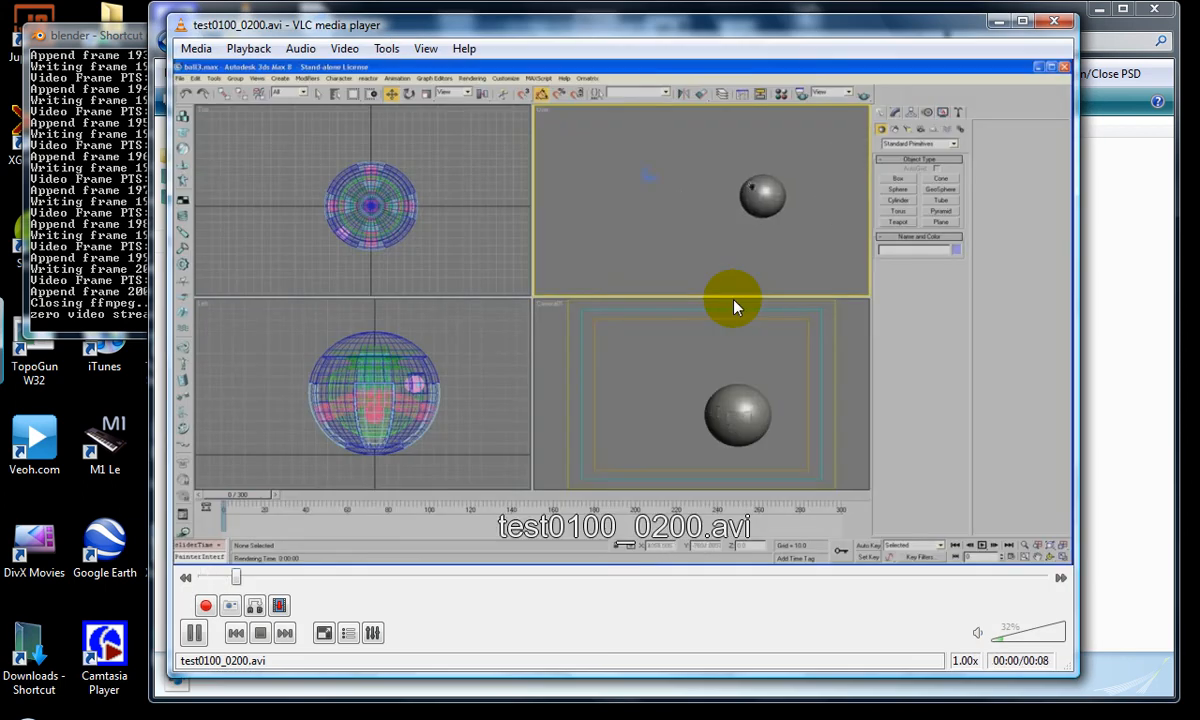